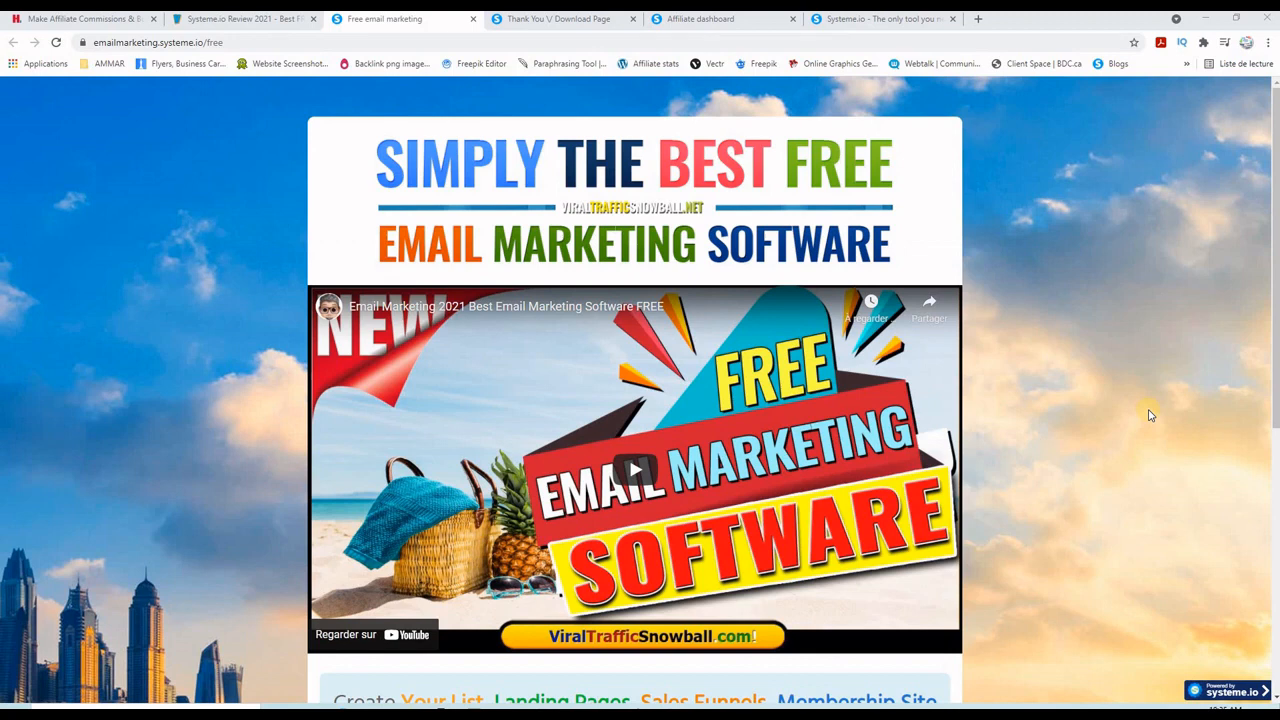
Browse the Systeme.io review article, scrolling down through its sections and back up.
click(240, 18)
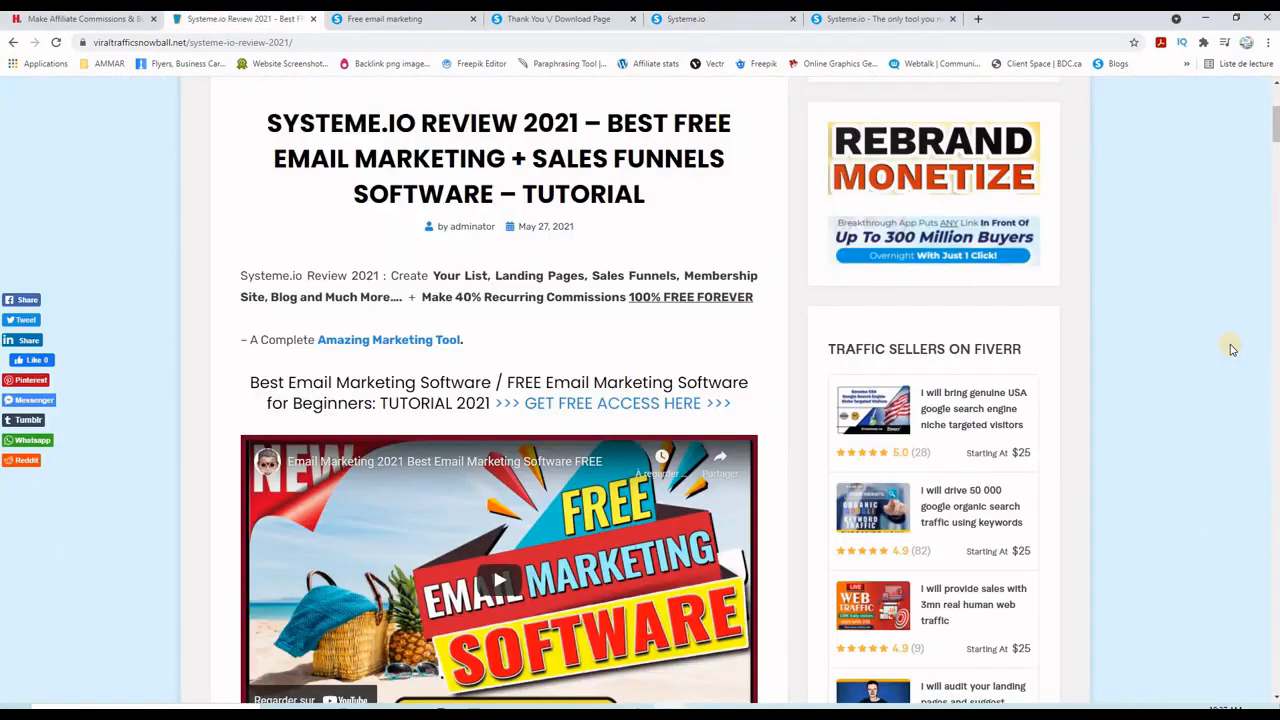
scroll(down, 3)
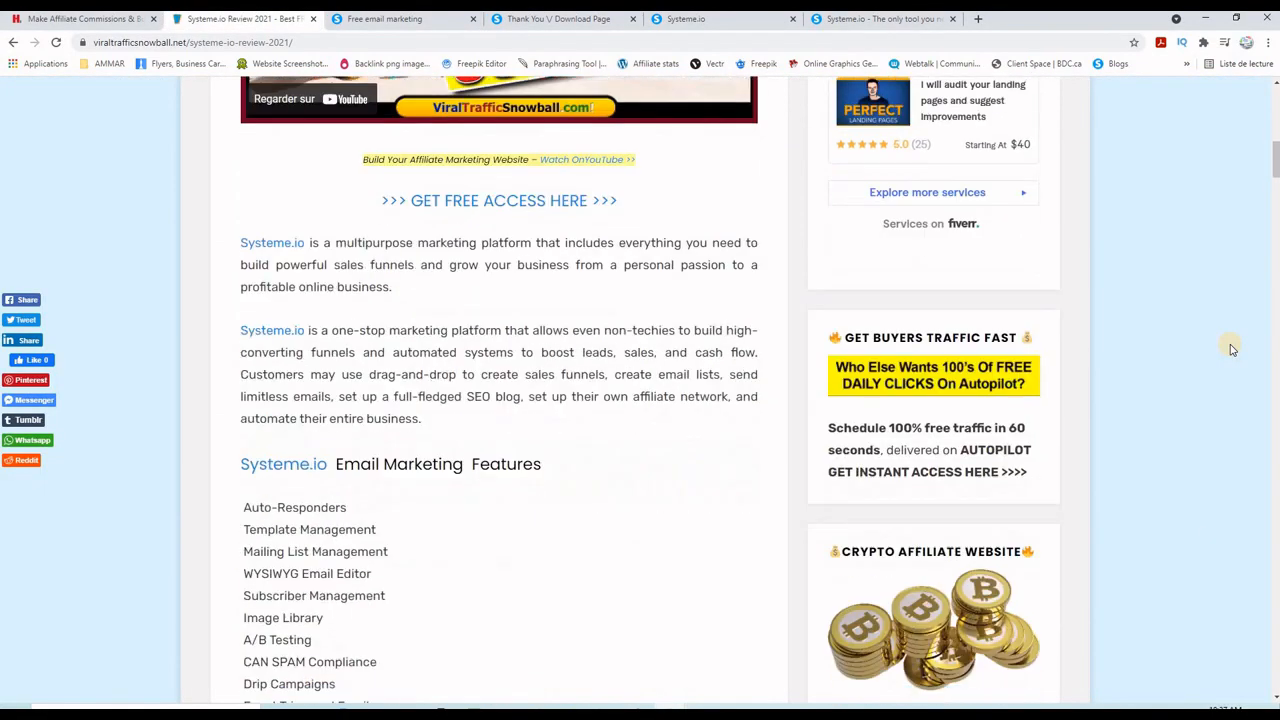
scroll(down, 3)
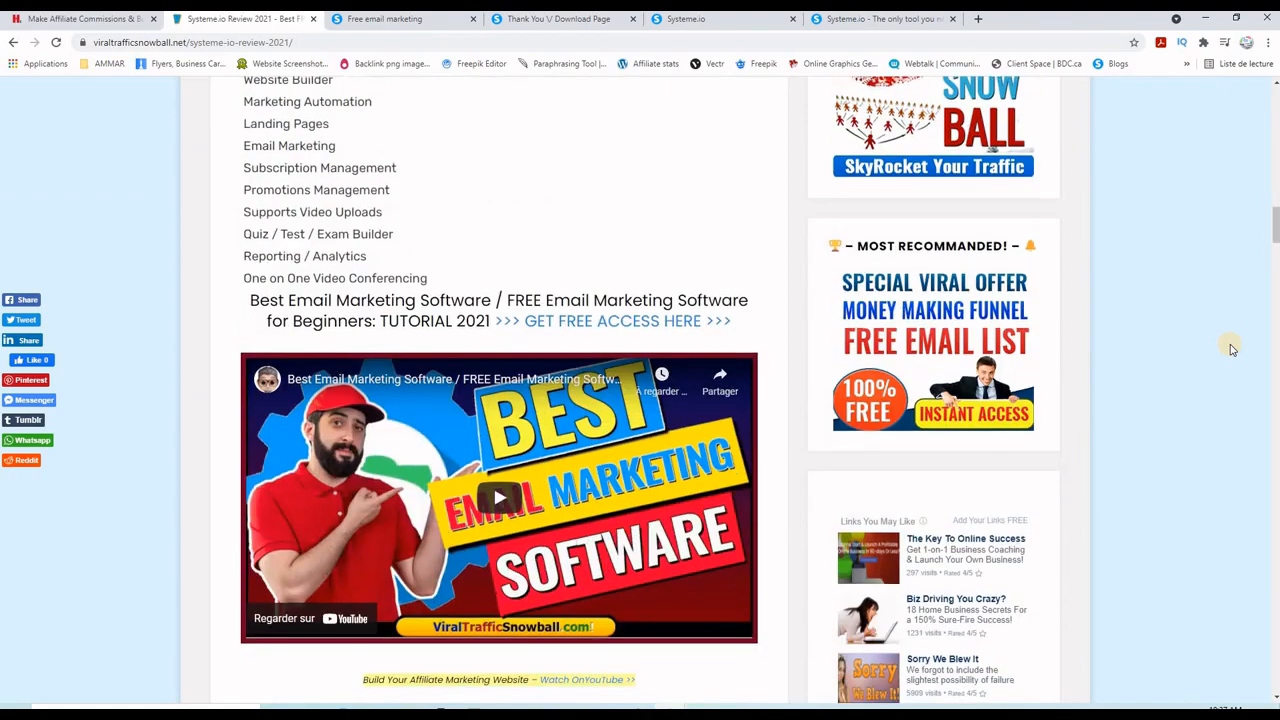
scroll(down, 3)
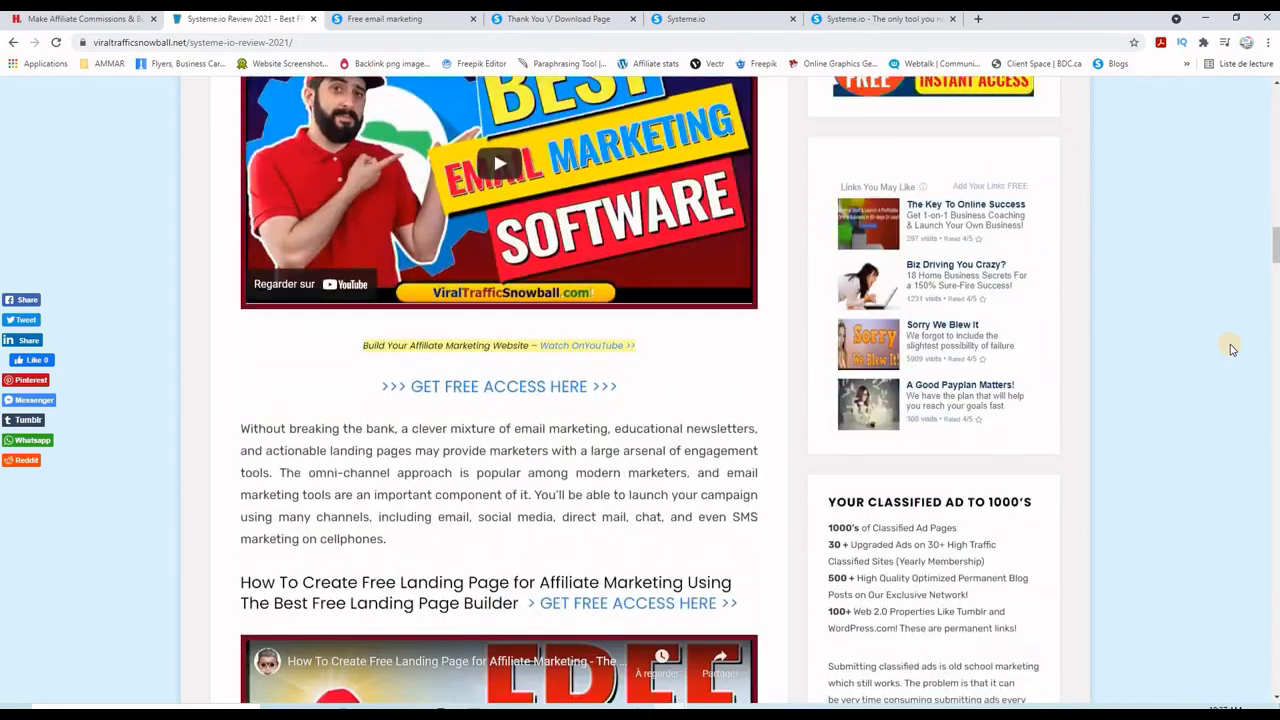
scroll(down, 3)
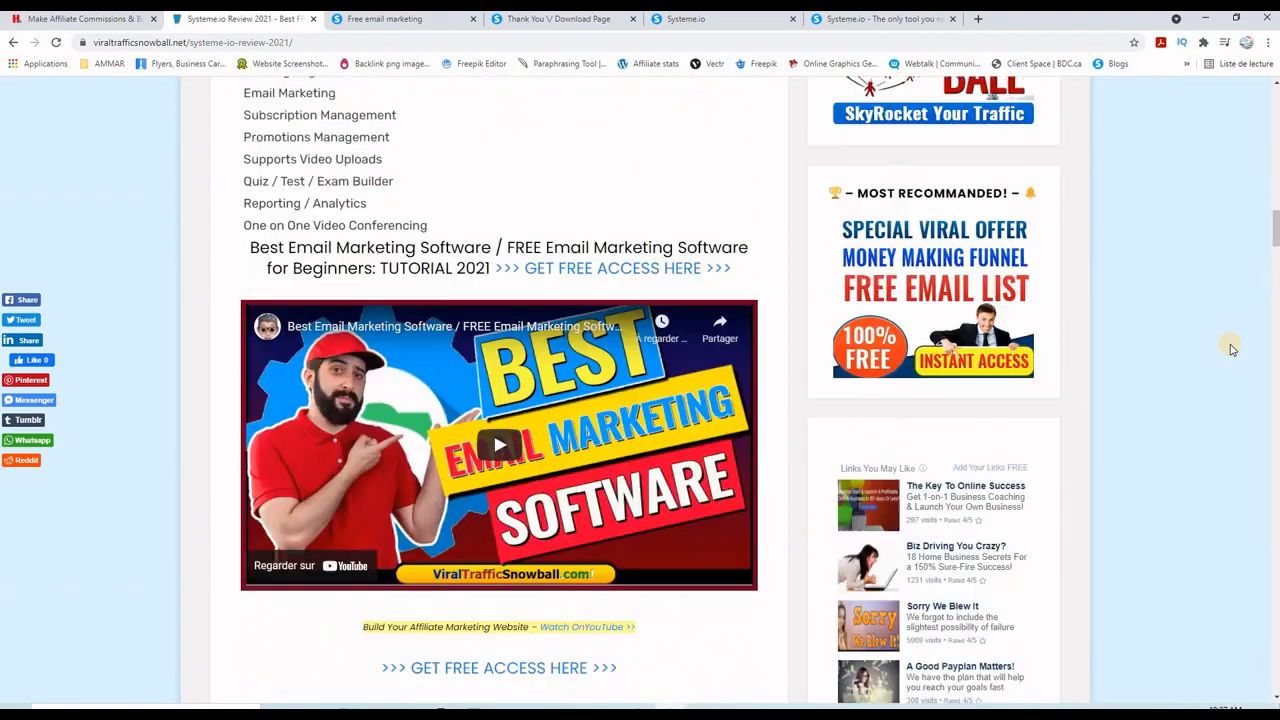
scroll(down, 3)
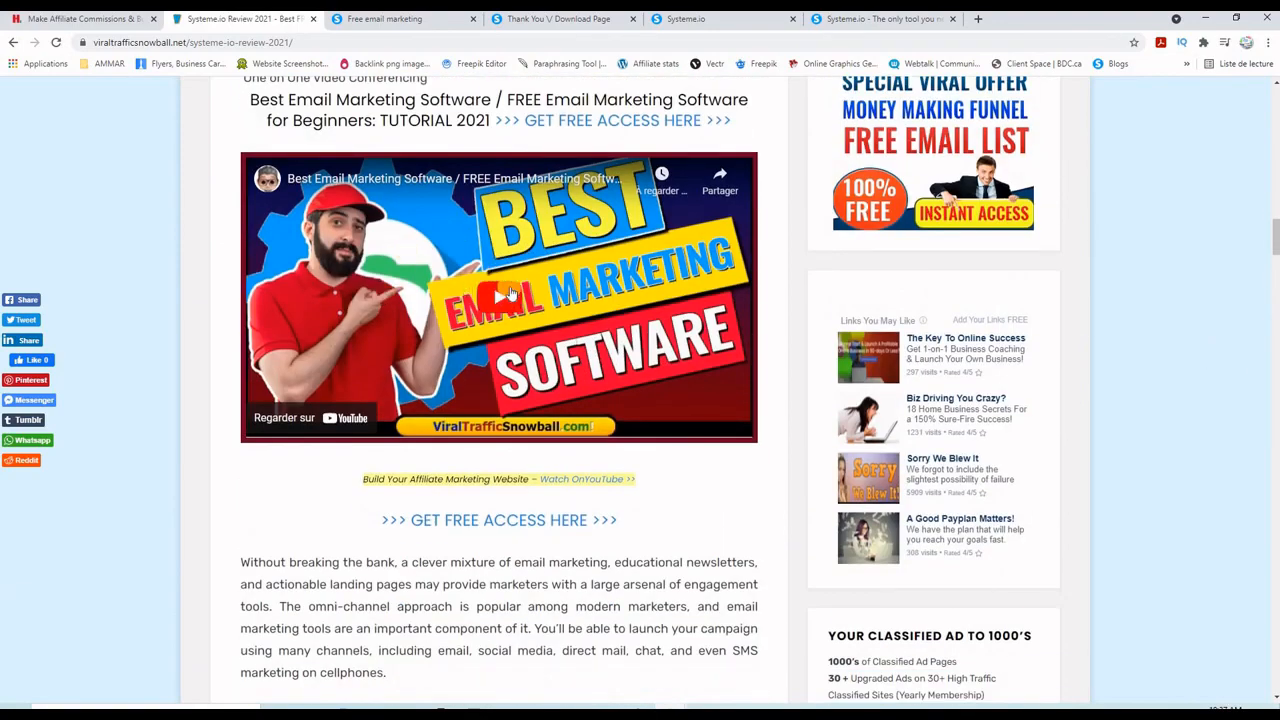
scroll(down, 3)
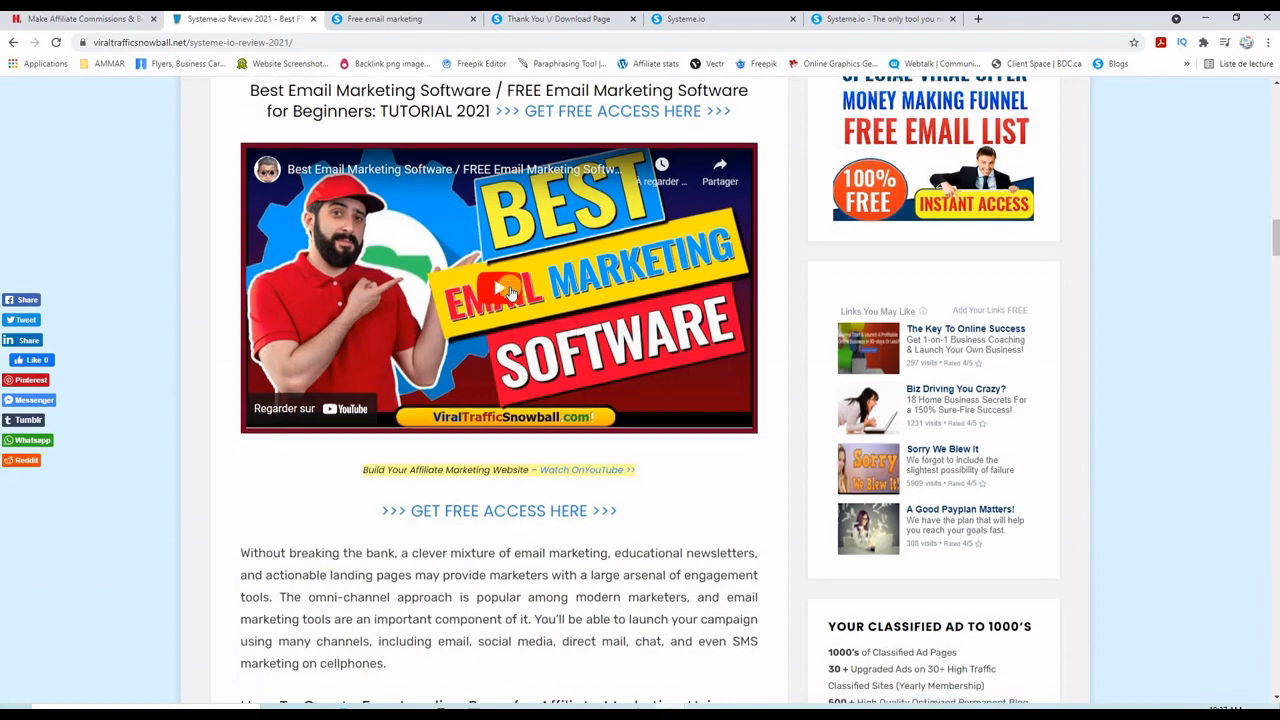
scroll(down, 3)
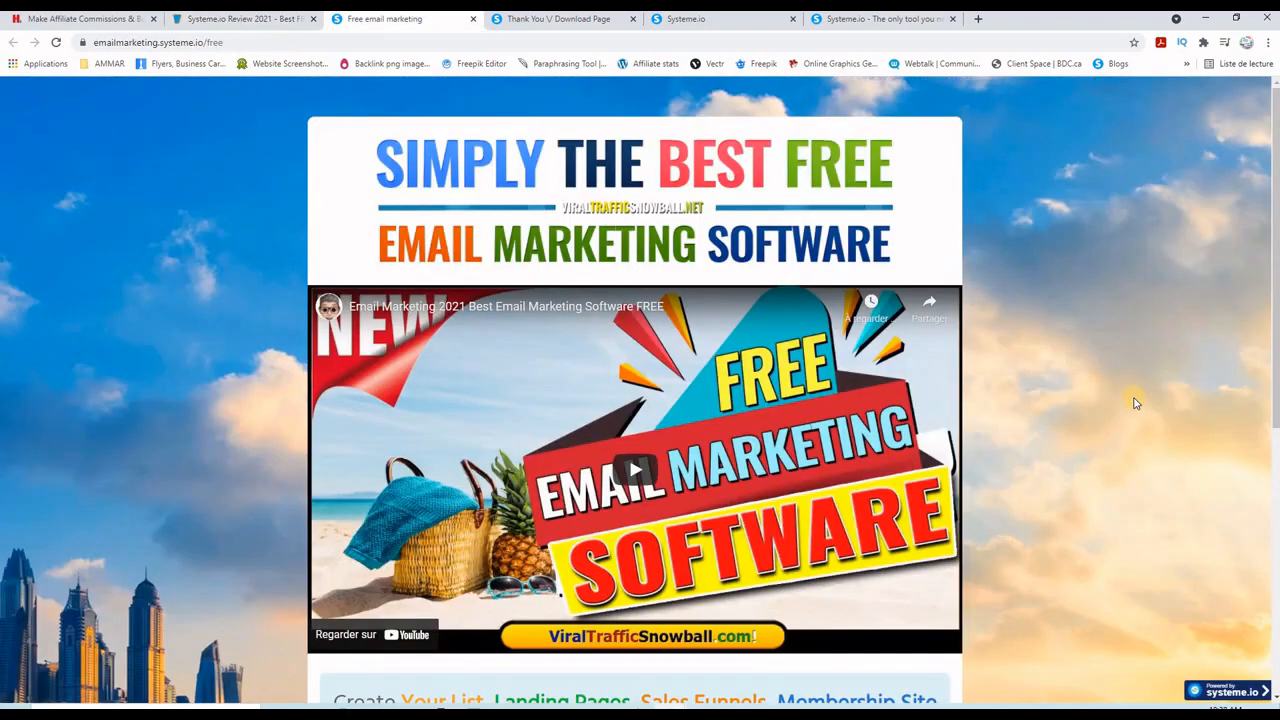
mouse_move(296, 232)
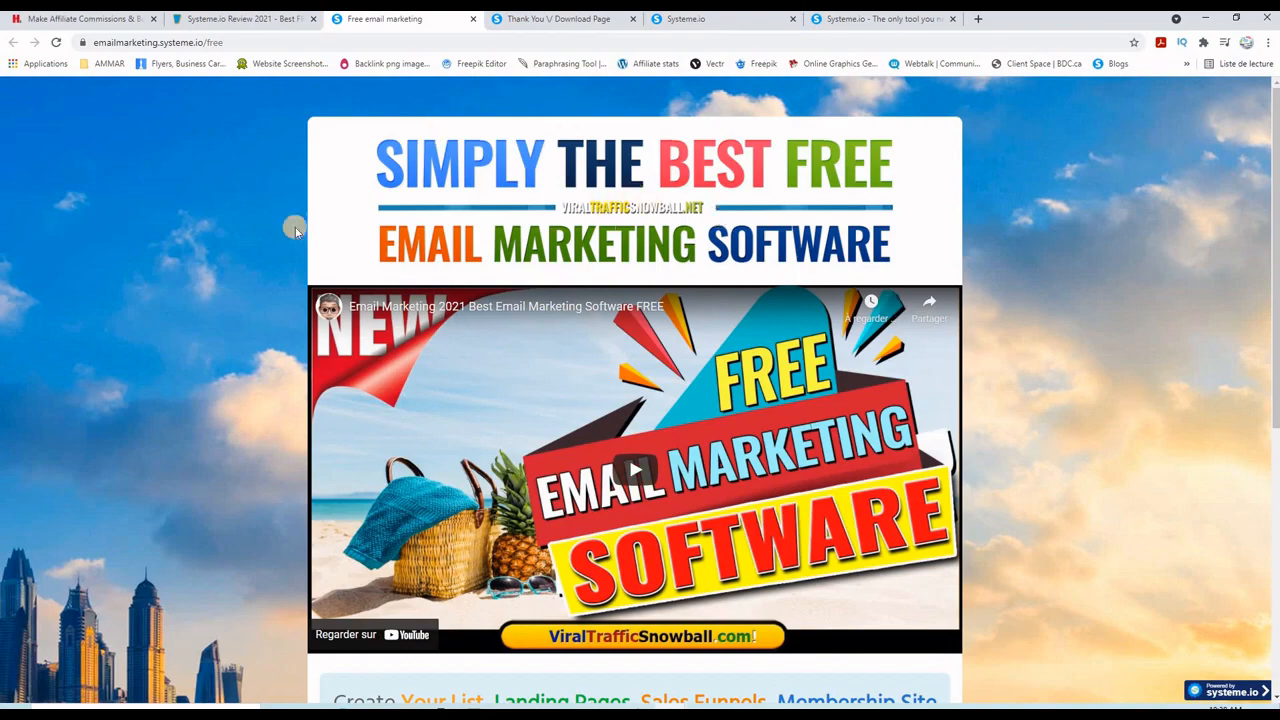
scroll(down, 3)
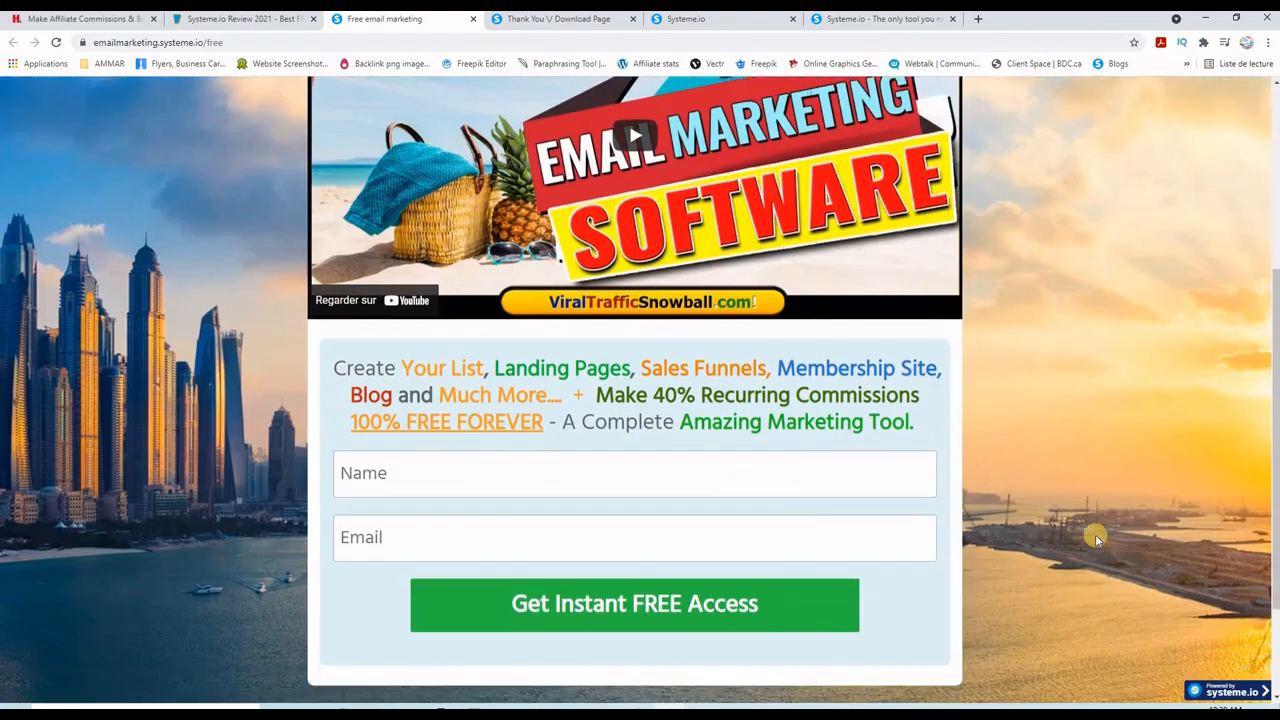
scroll(up, 3)
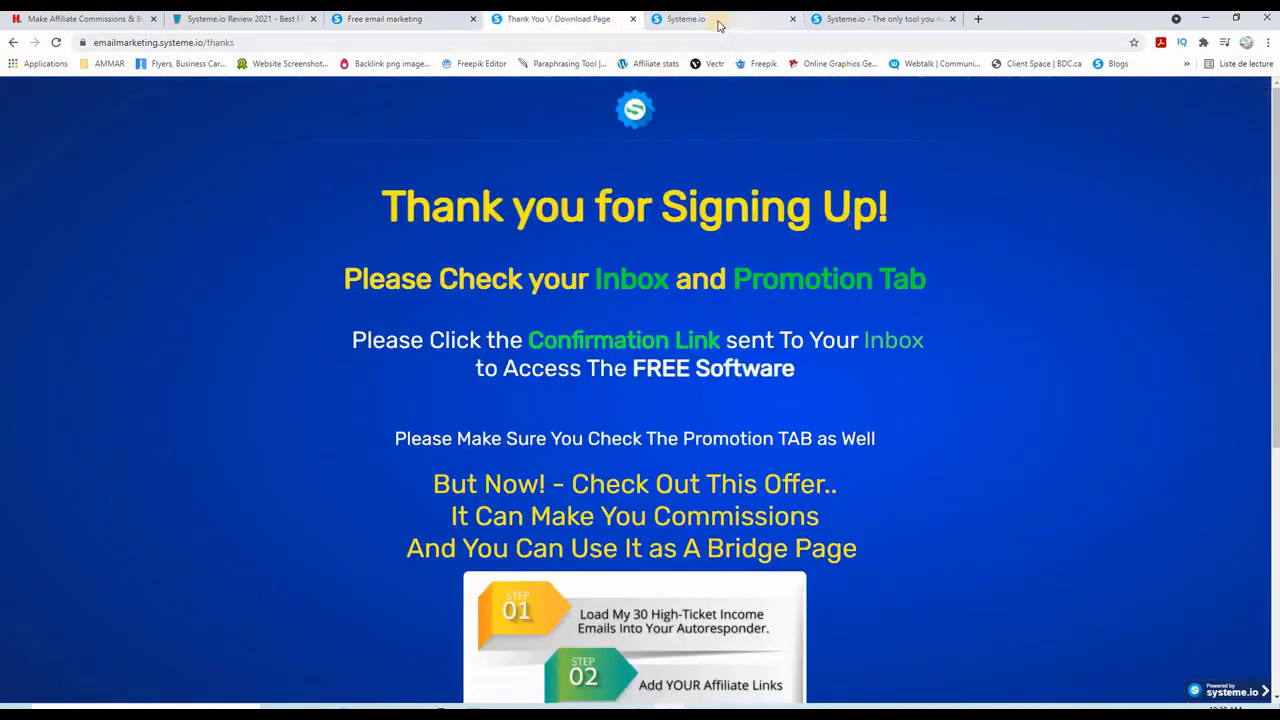
Switch to the Systeme.io tab listing the Email marketing campaign's three follow-up emails and stats.
click(684, 18)
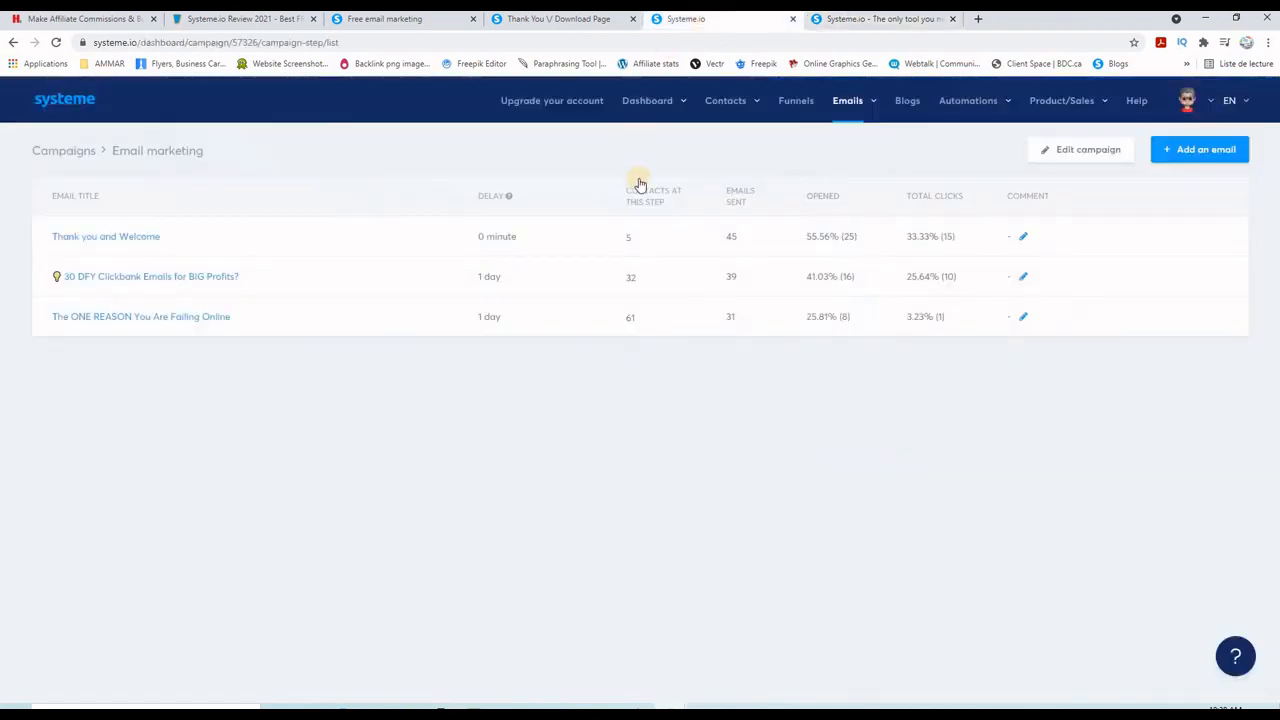
mouse_move(560, 392)
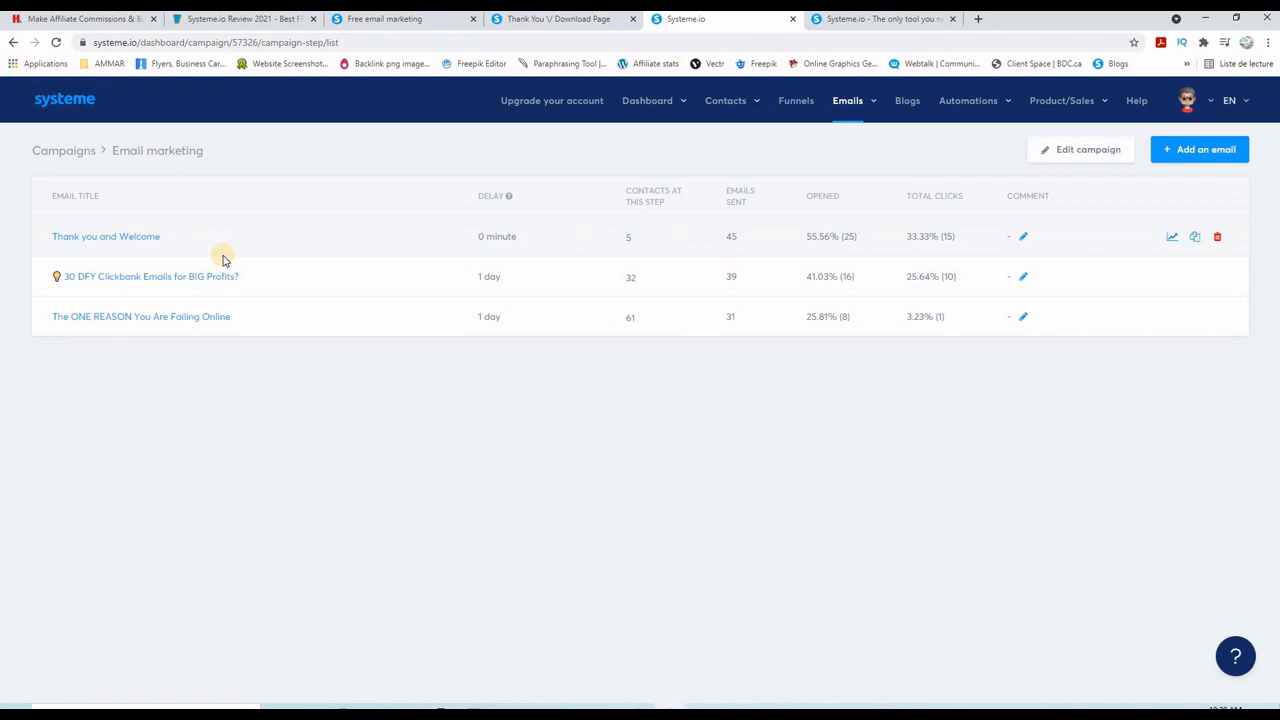
mouse_move(800, 462)
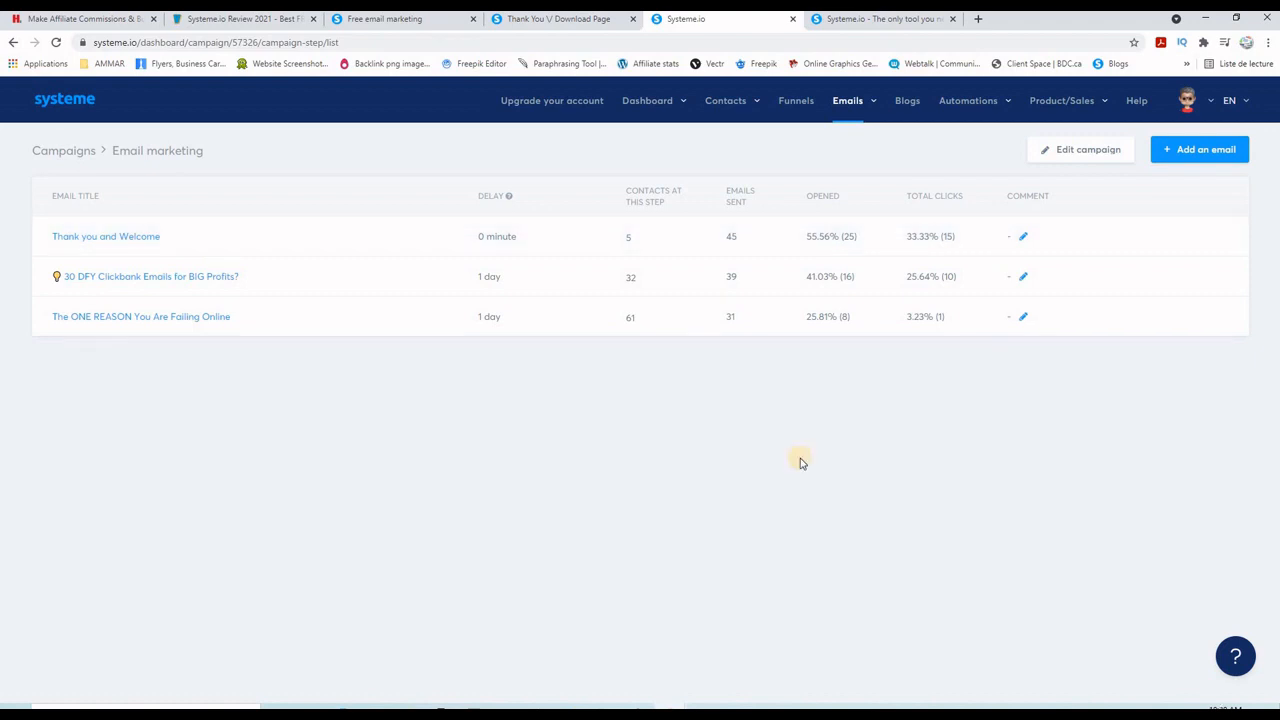
mouse_move(906, 100)
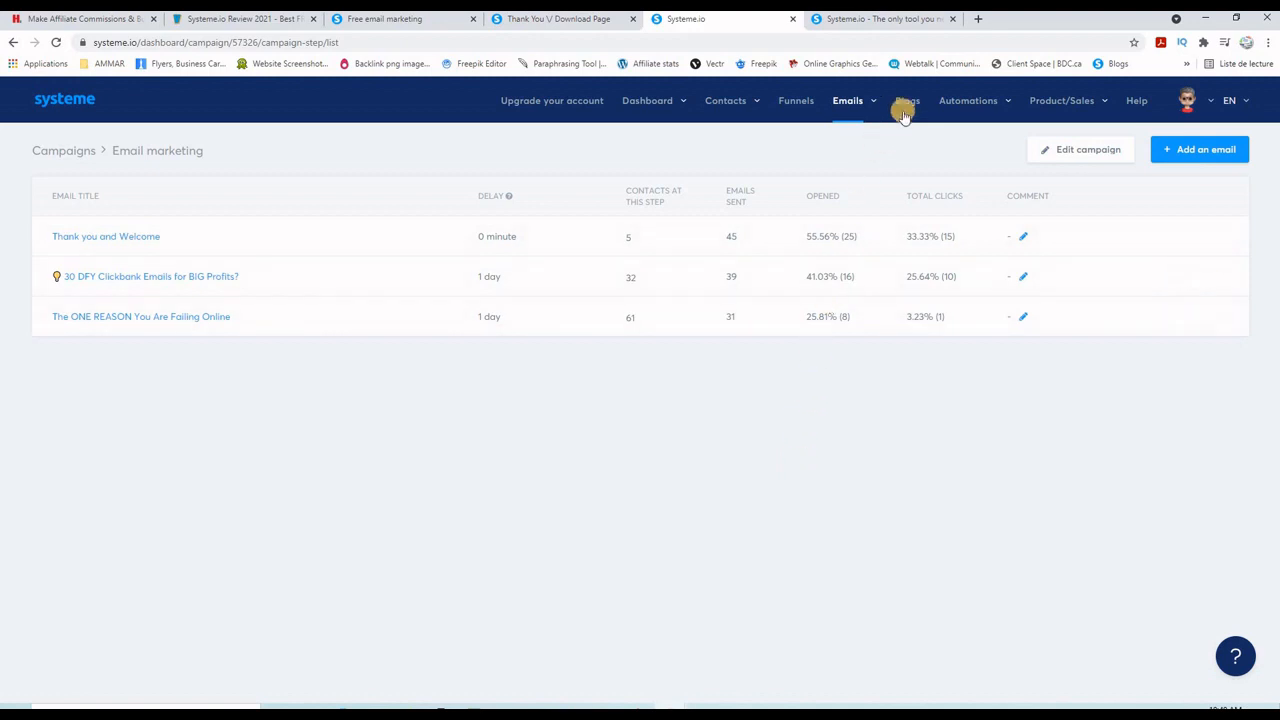
mouse_move(906, 100)
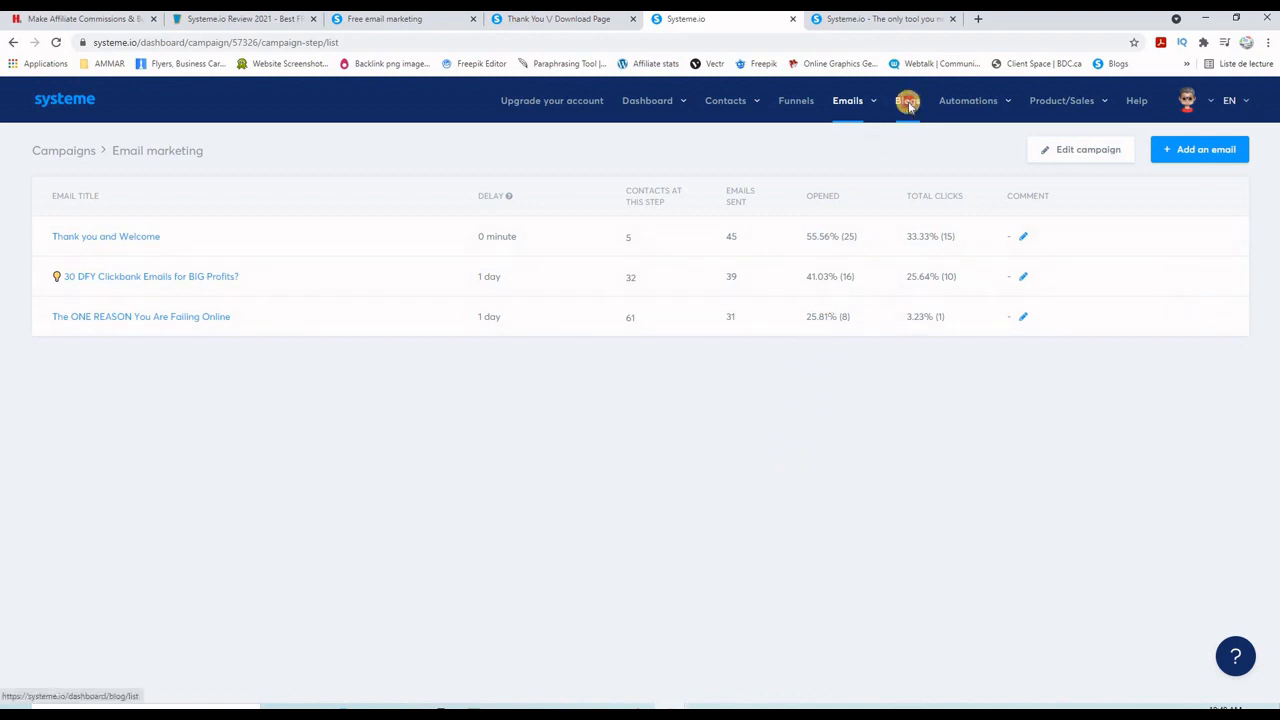
From the Blogs list, view the blog's live homepage URL in a new tab.
click(906, 100)
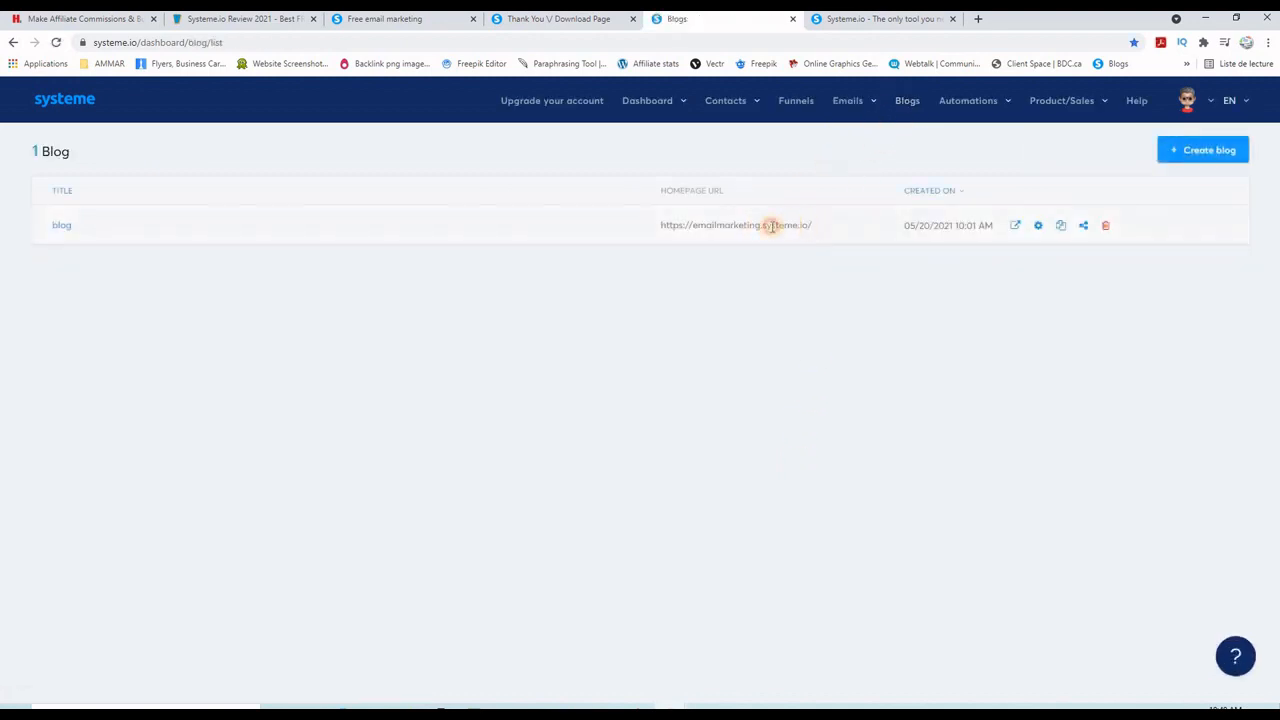
right_click(736, 224)
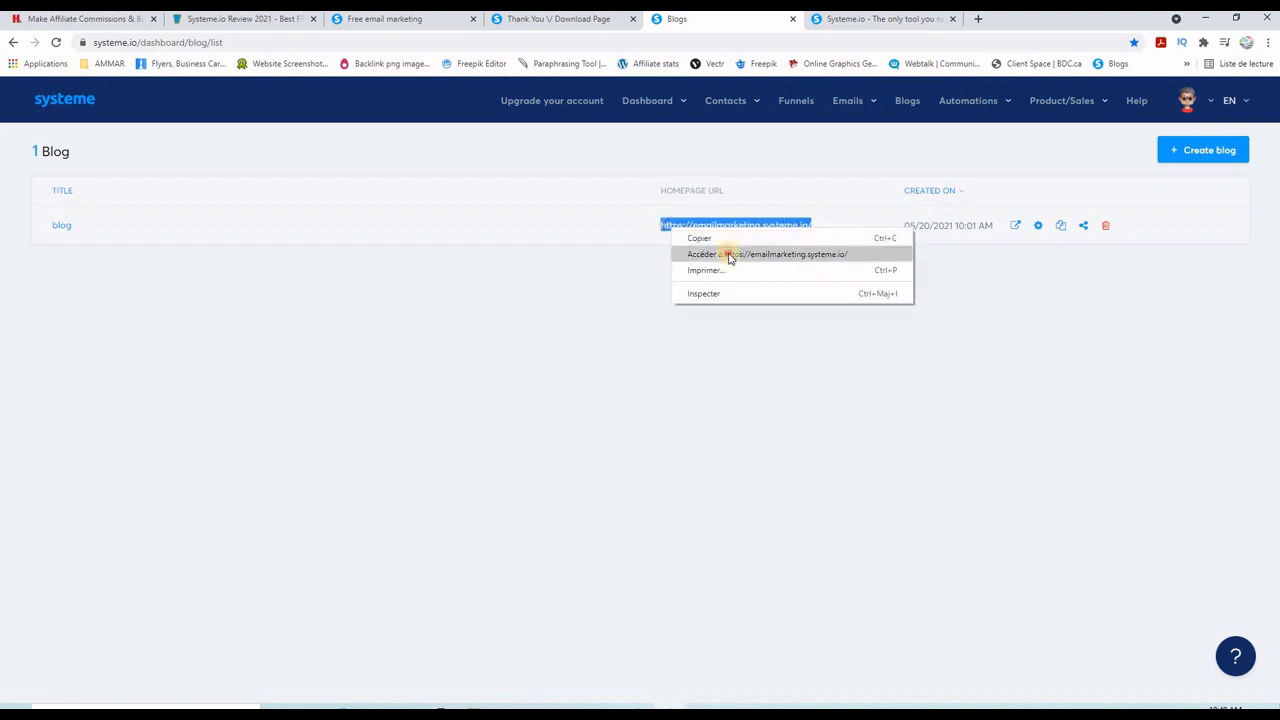
click(768, 254)
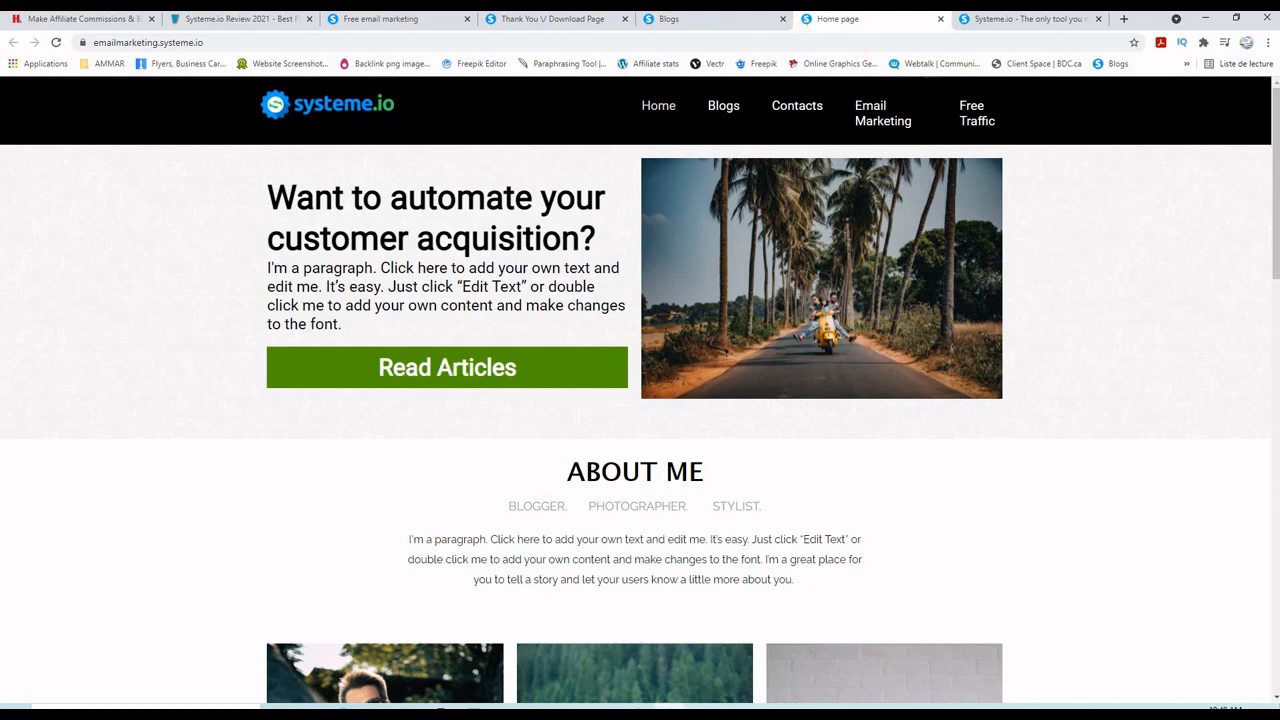
mouse_move(710, 20)
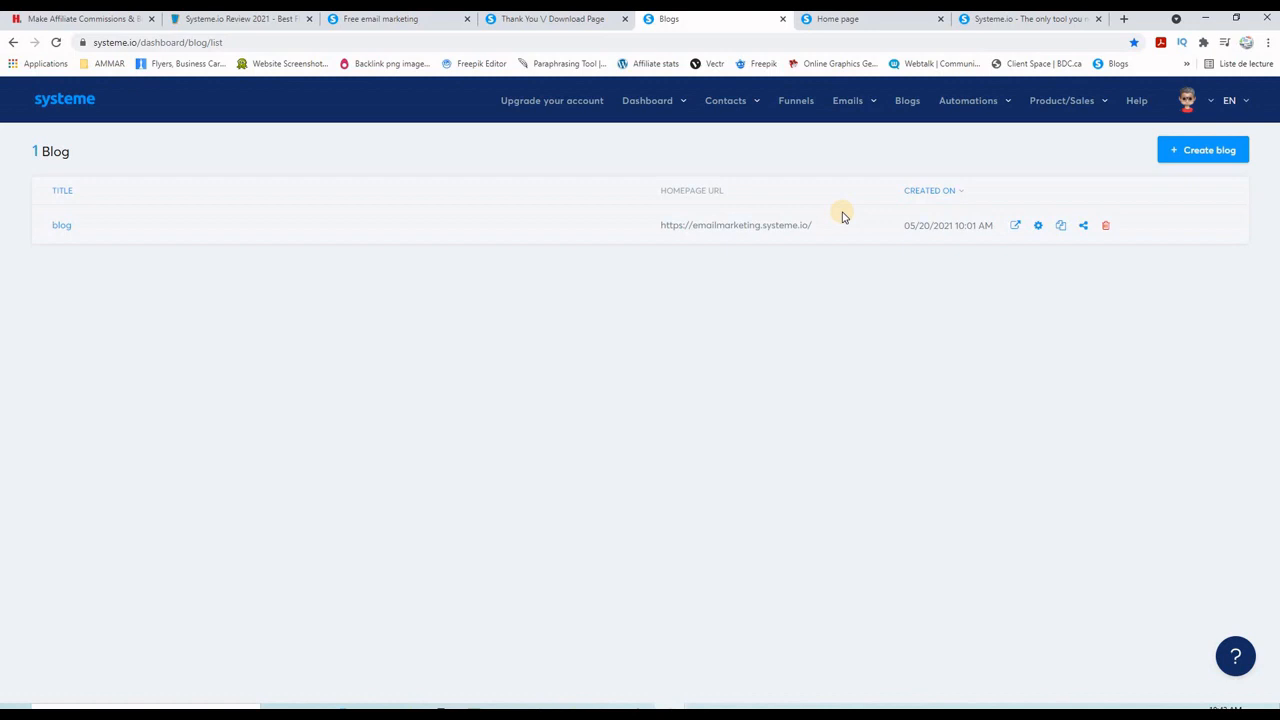
Show the affiliate dashboard's Common statistics with $2.80 lifetime earnings and total leads sent.
click(648, 100)
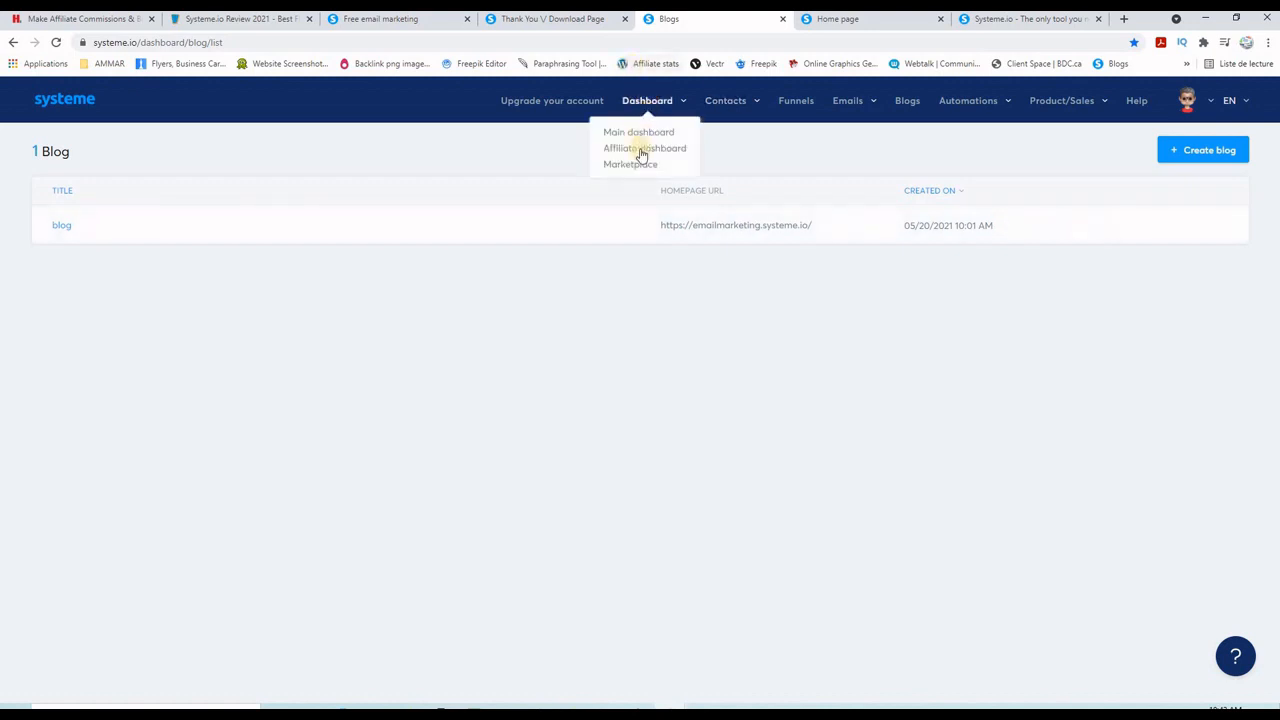
click(644, 148)
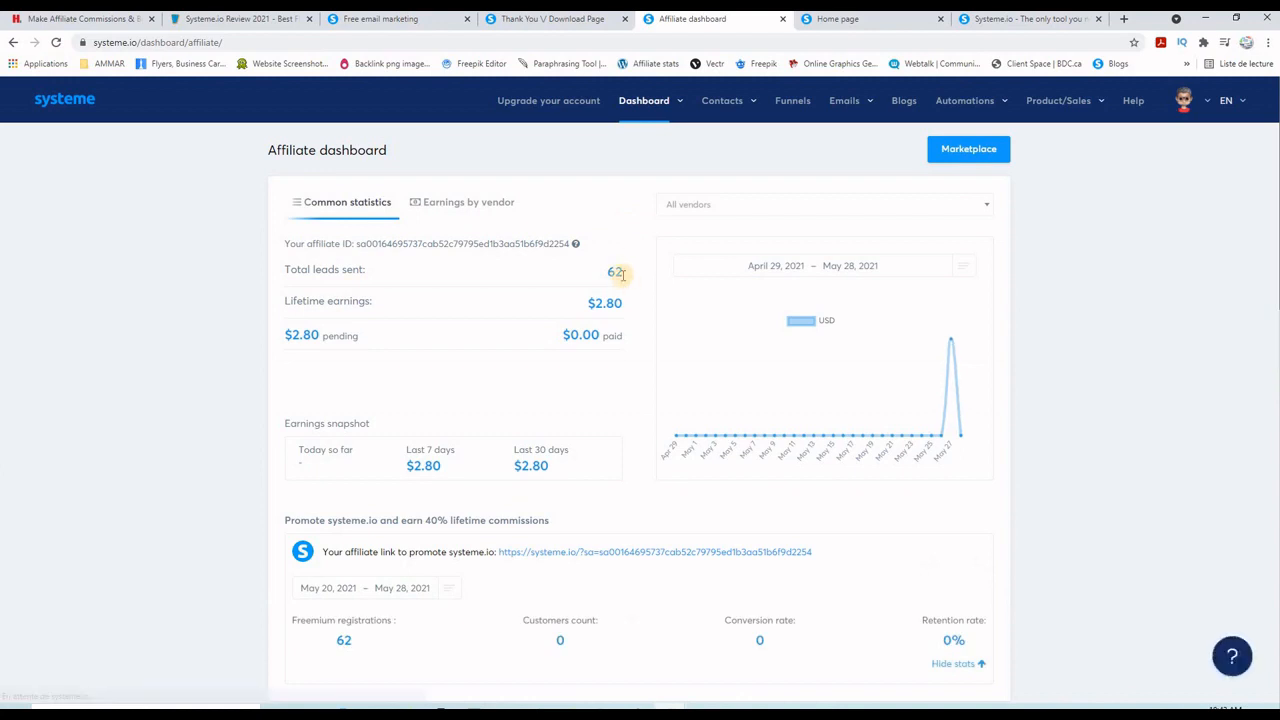
mouse_move(568, 274)
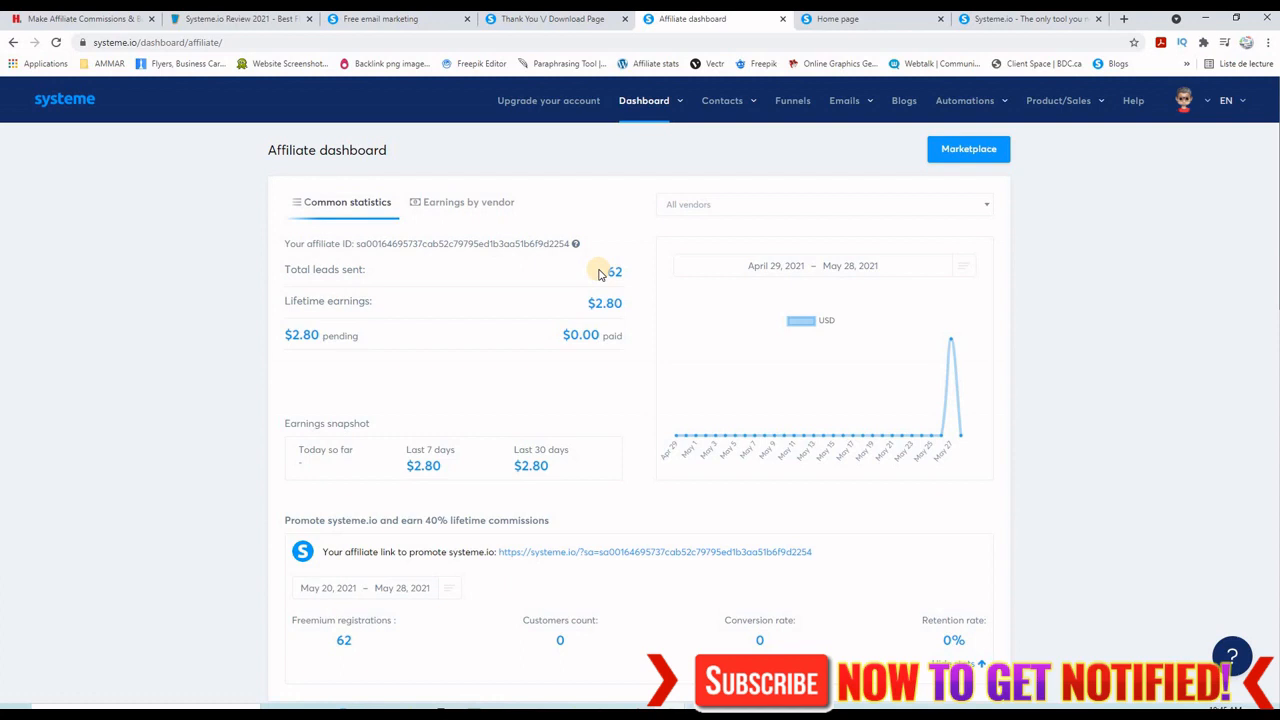
mouse_move(1128, 388)
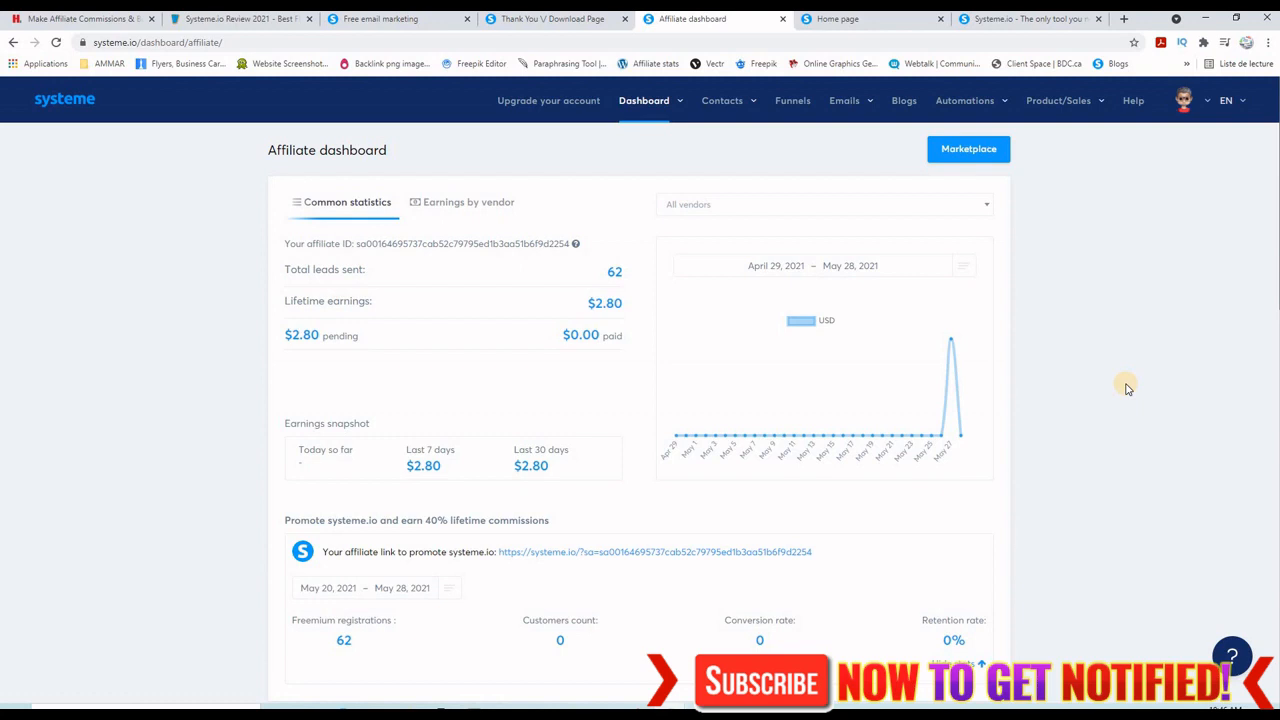
mouse_move(1094, 364)
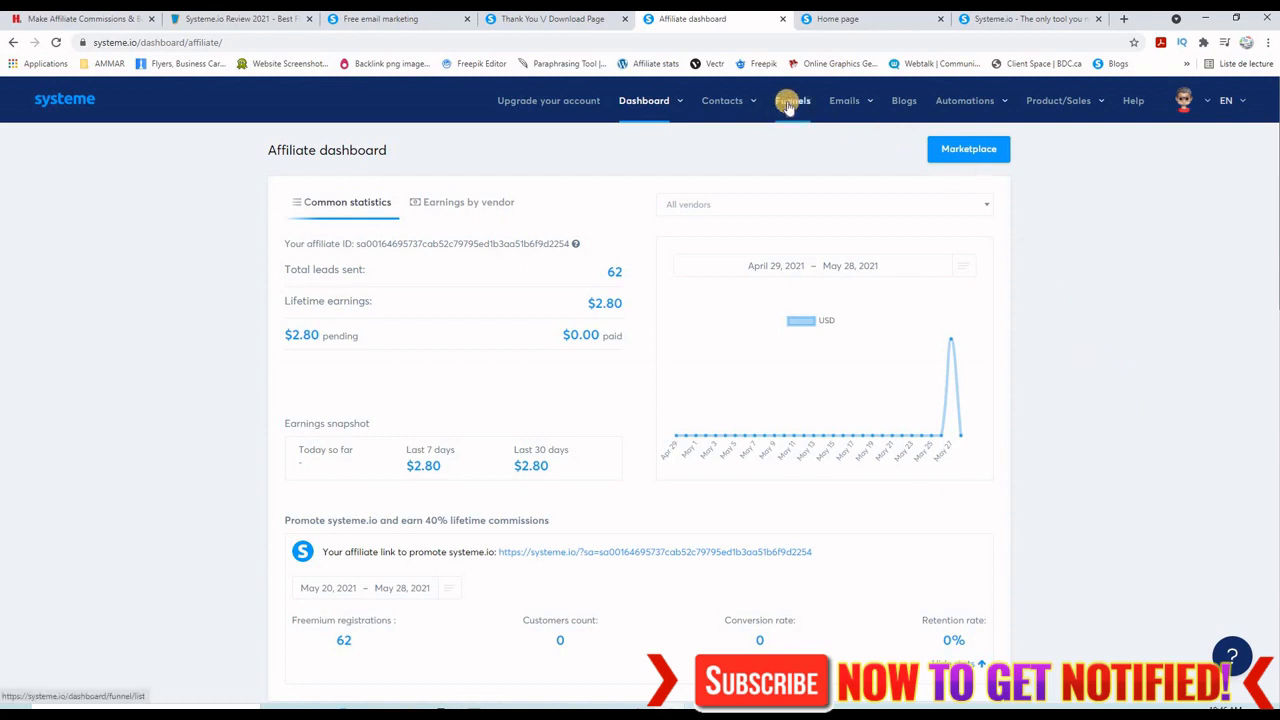
From the Funnels list, show the Free Email Marketing Software funnel's squeeze page step.
click(796, 100)
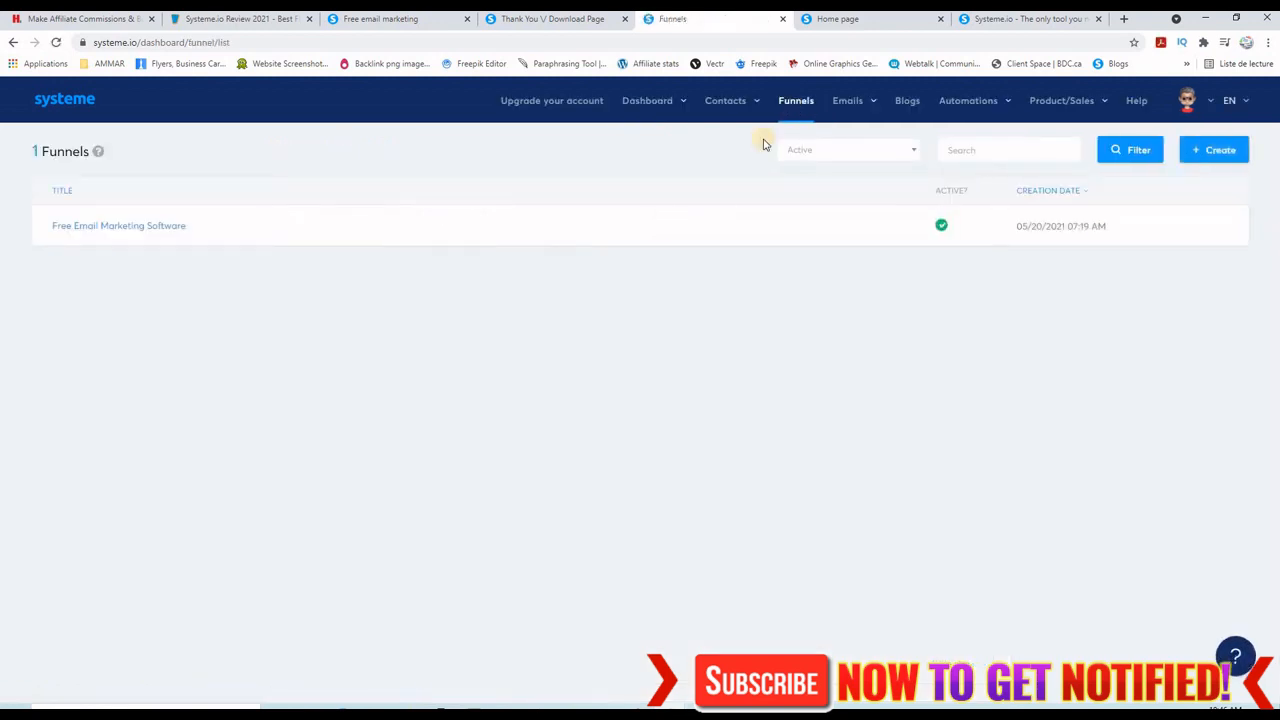
mouse_move(308, 224)
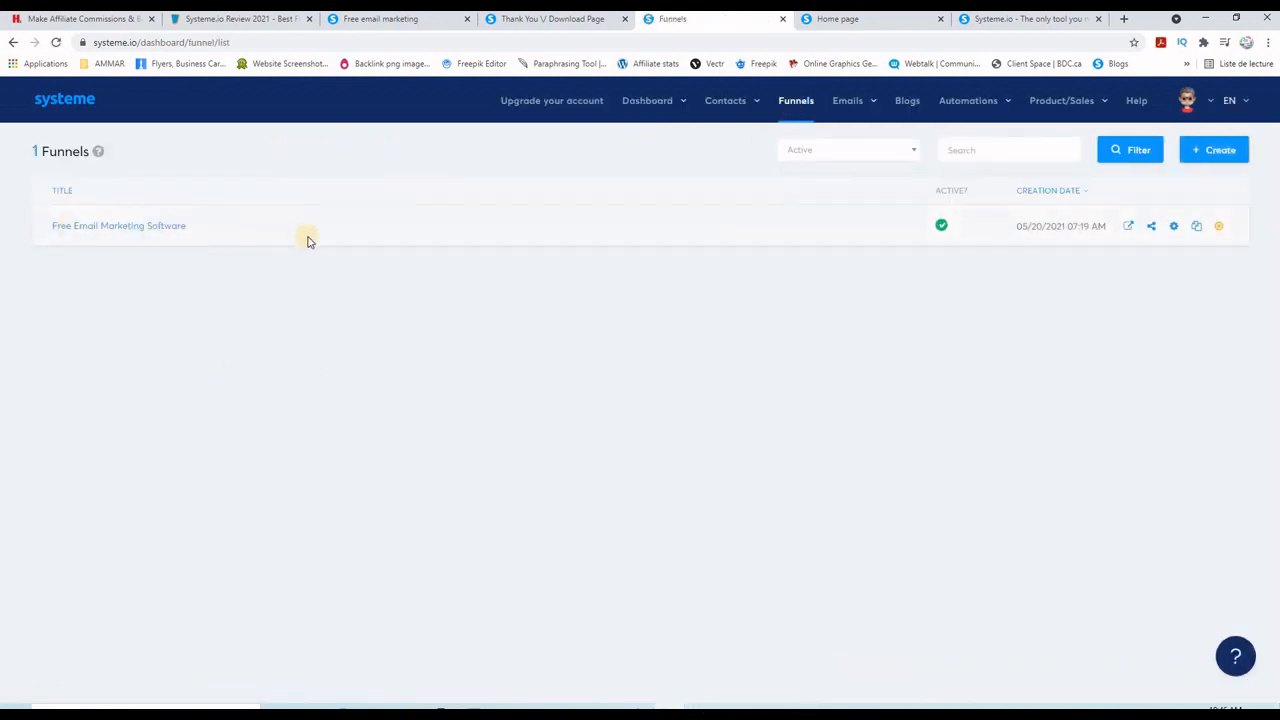
mouse_move(232, 242)
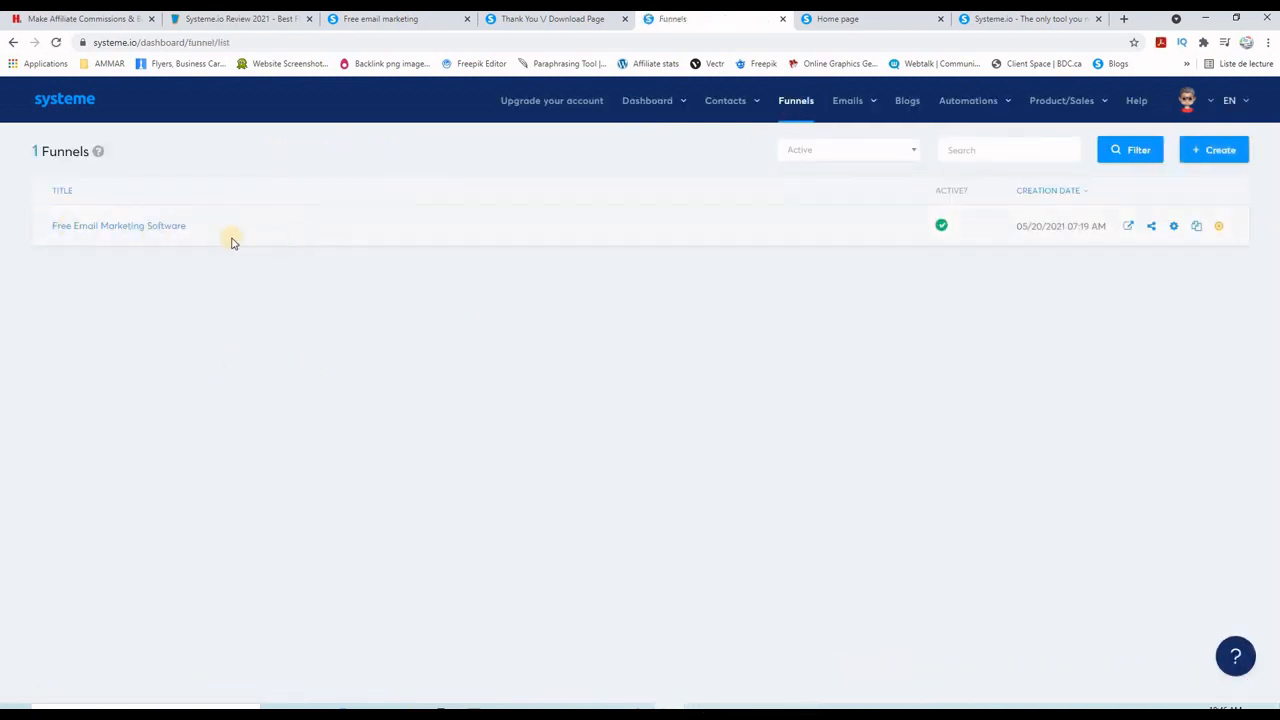
click(120, 224)
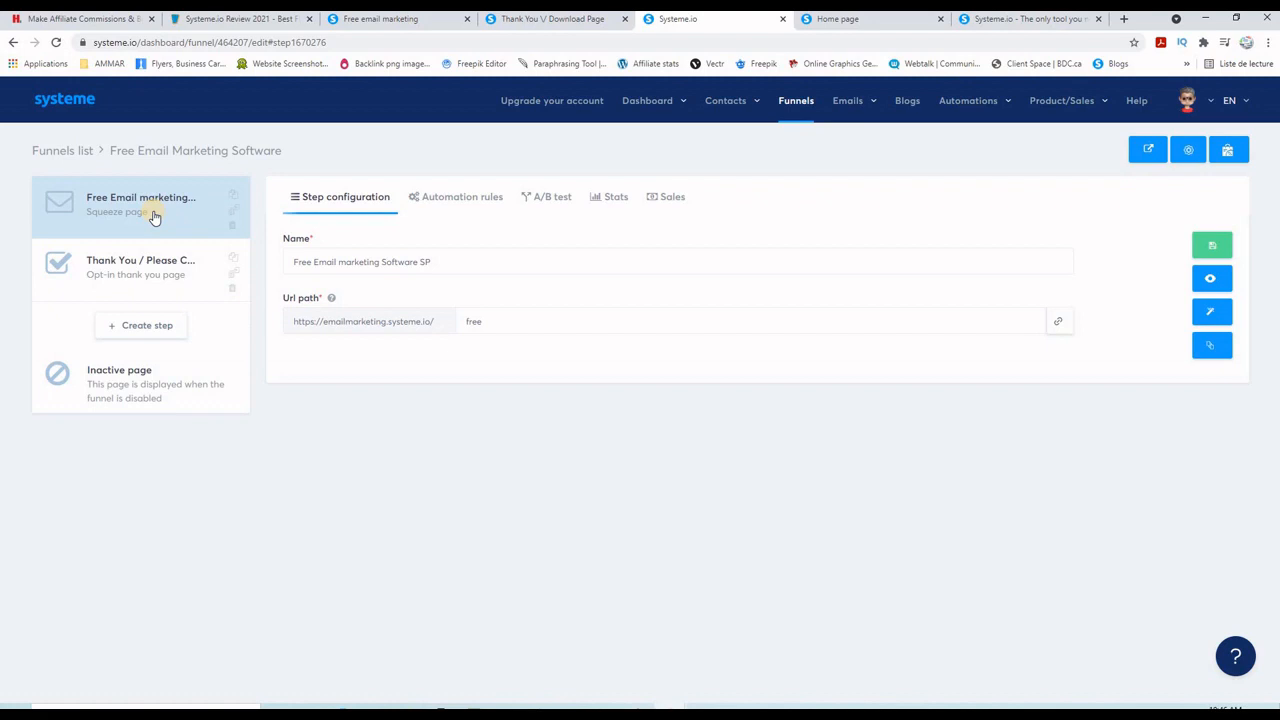
mouse_move(1212, 312)
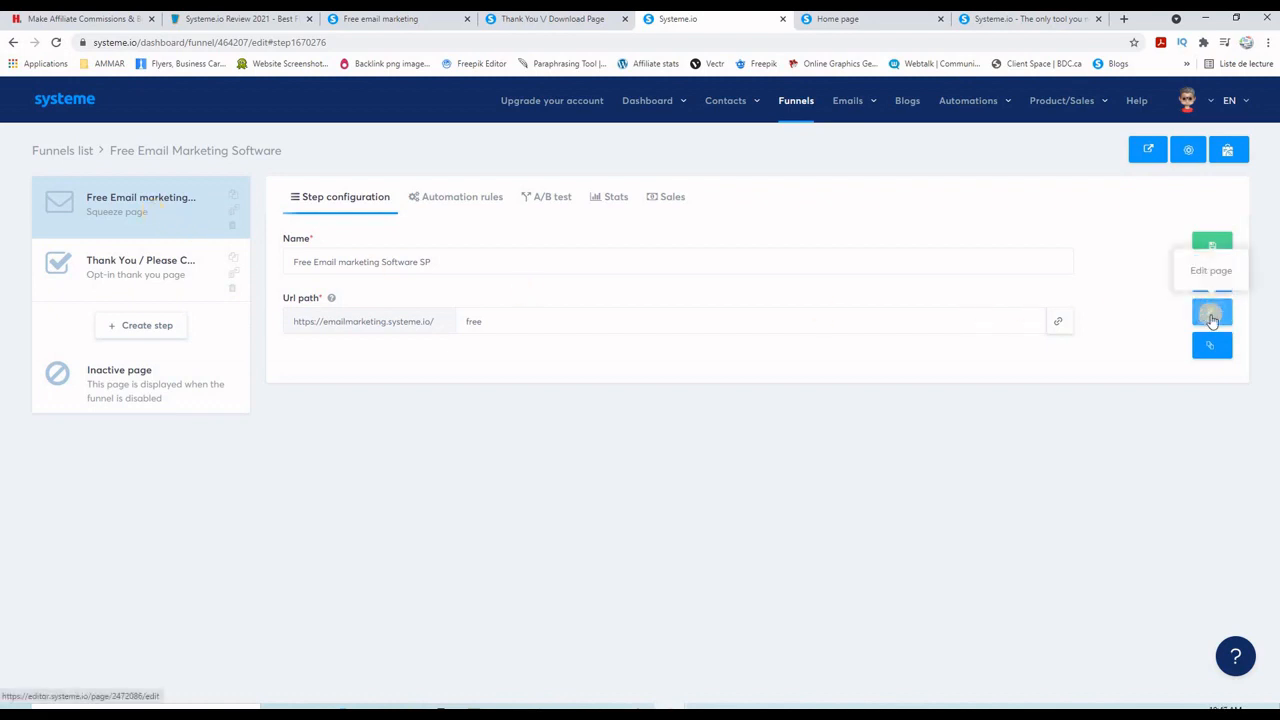
click(1212, 270)
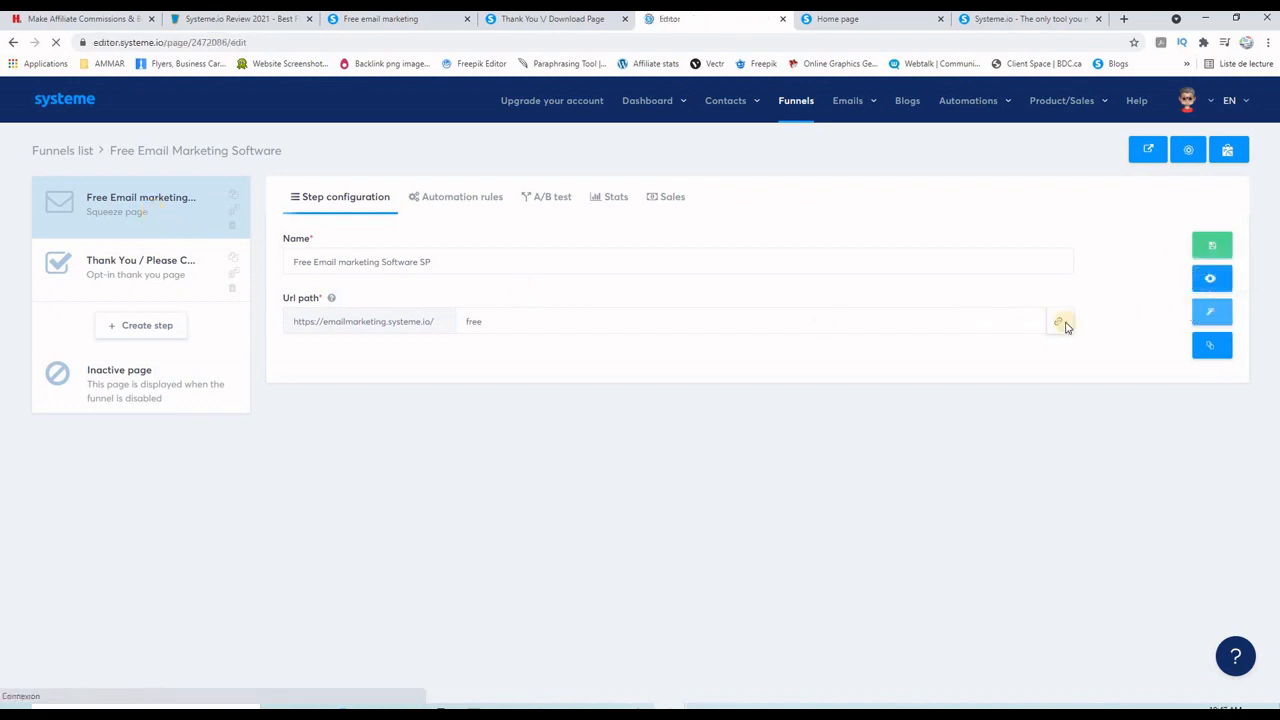
click(1212, 312)
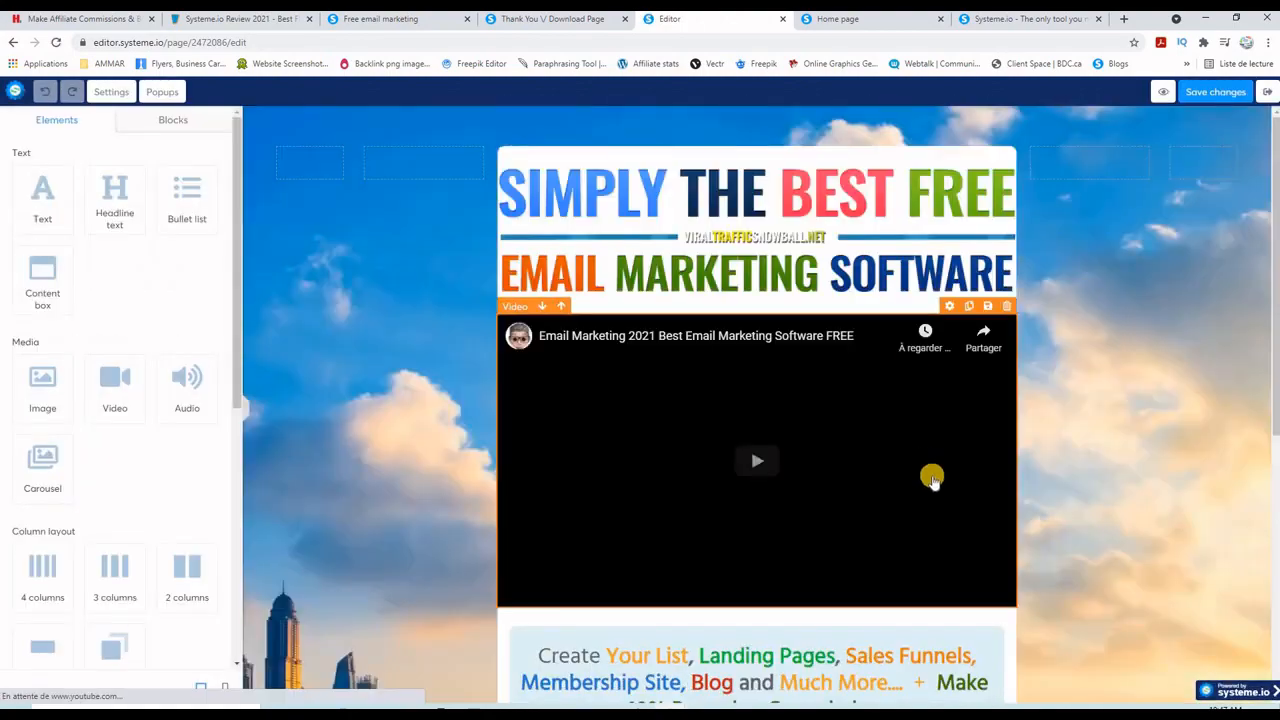
scroll(down, 3)
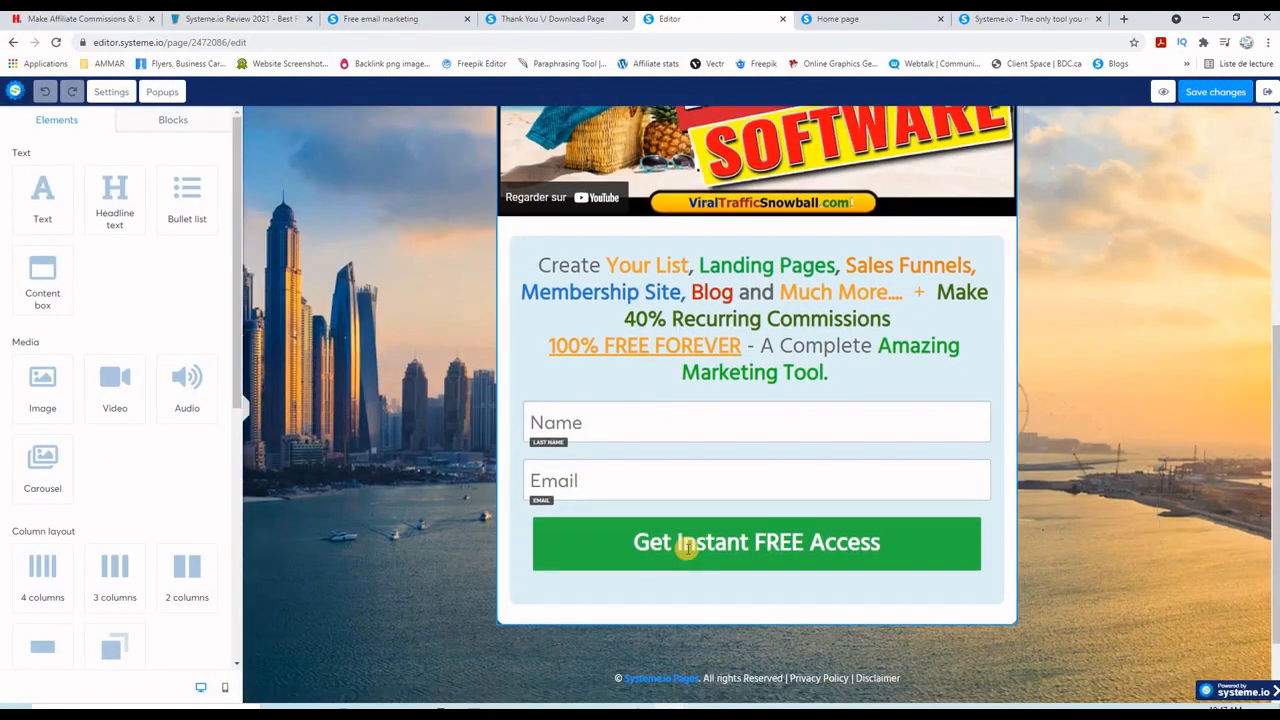
scroll(up, 3)
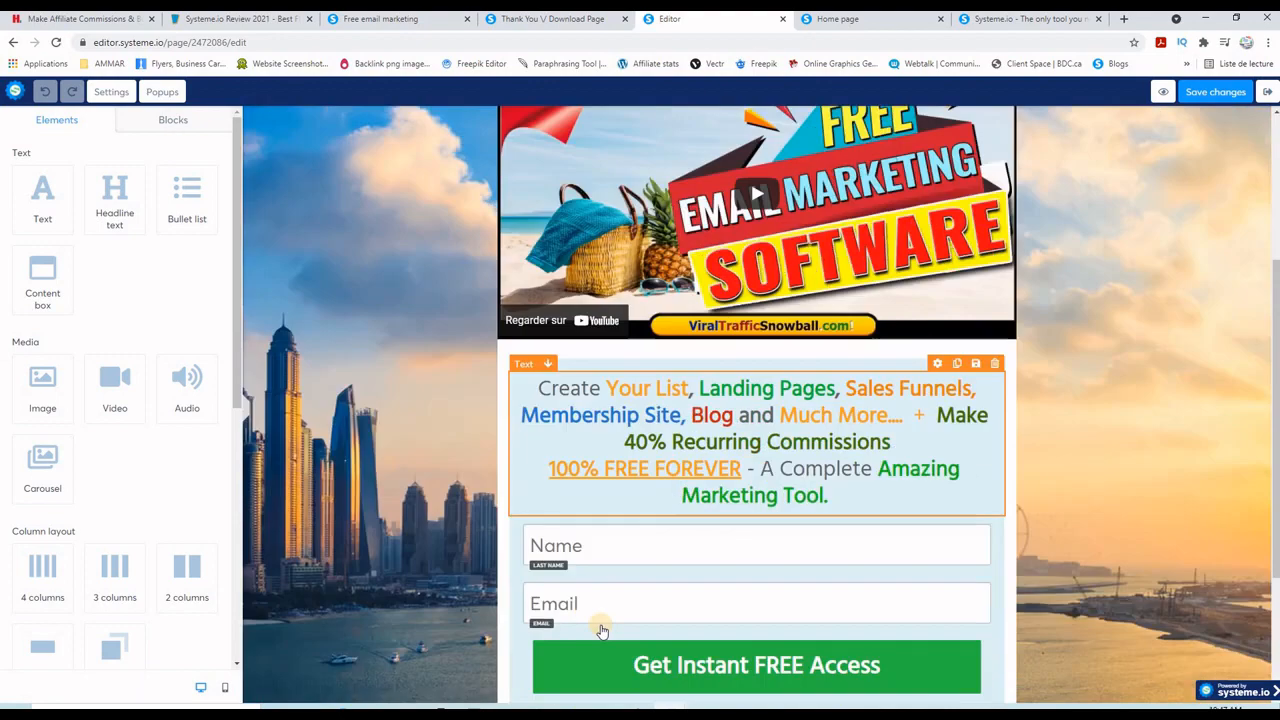
scroll(up, 3)
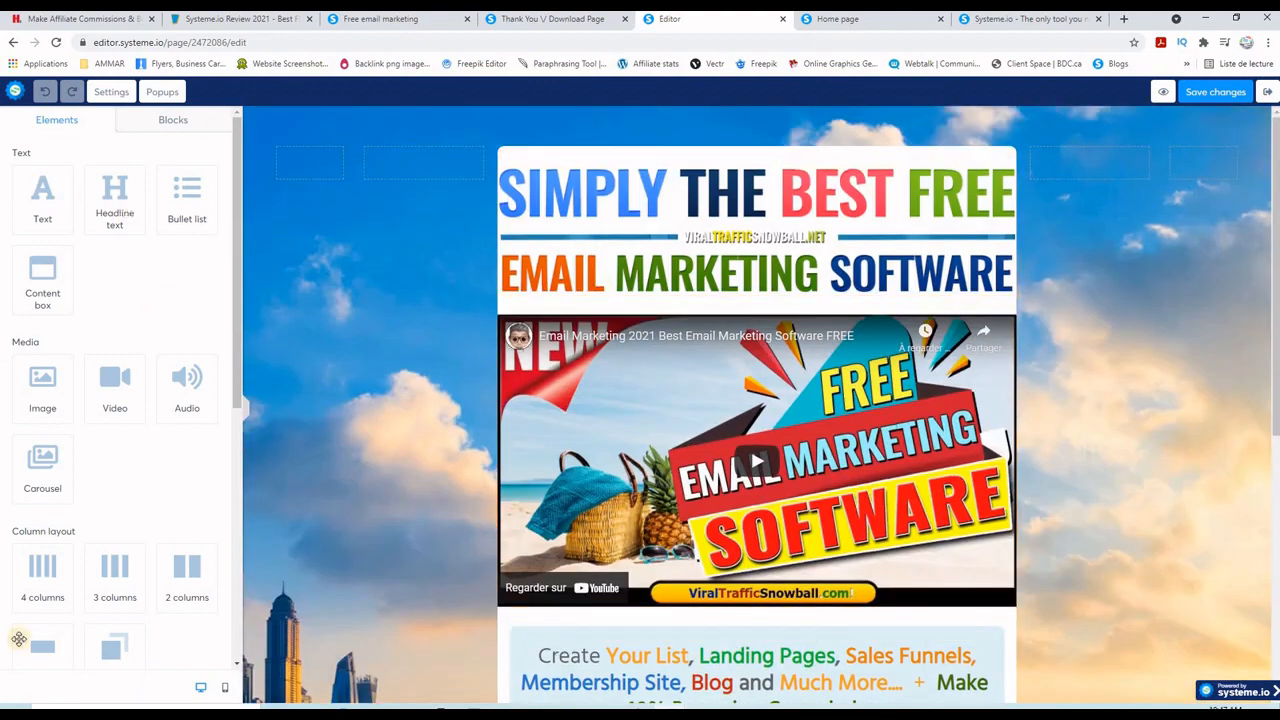
mouse_move(32, 258)
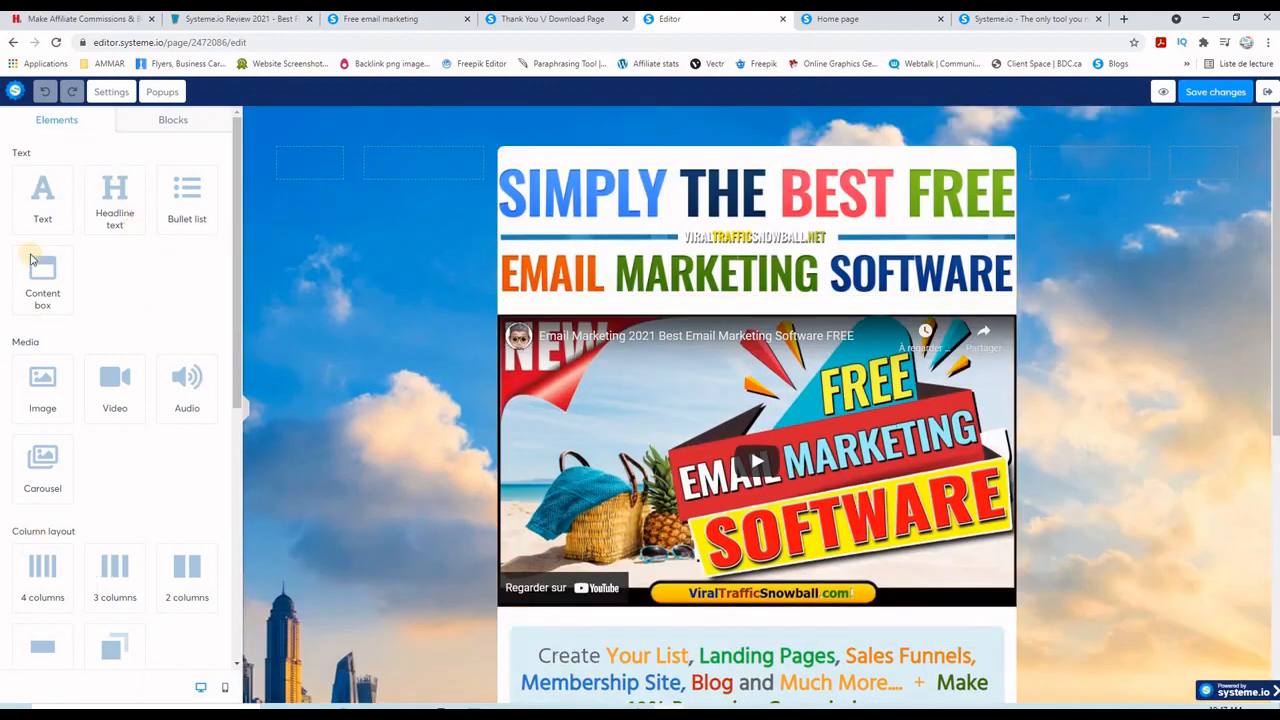
mouse_move(104, 510)
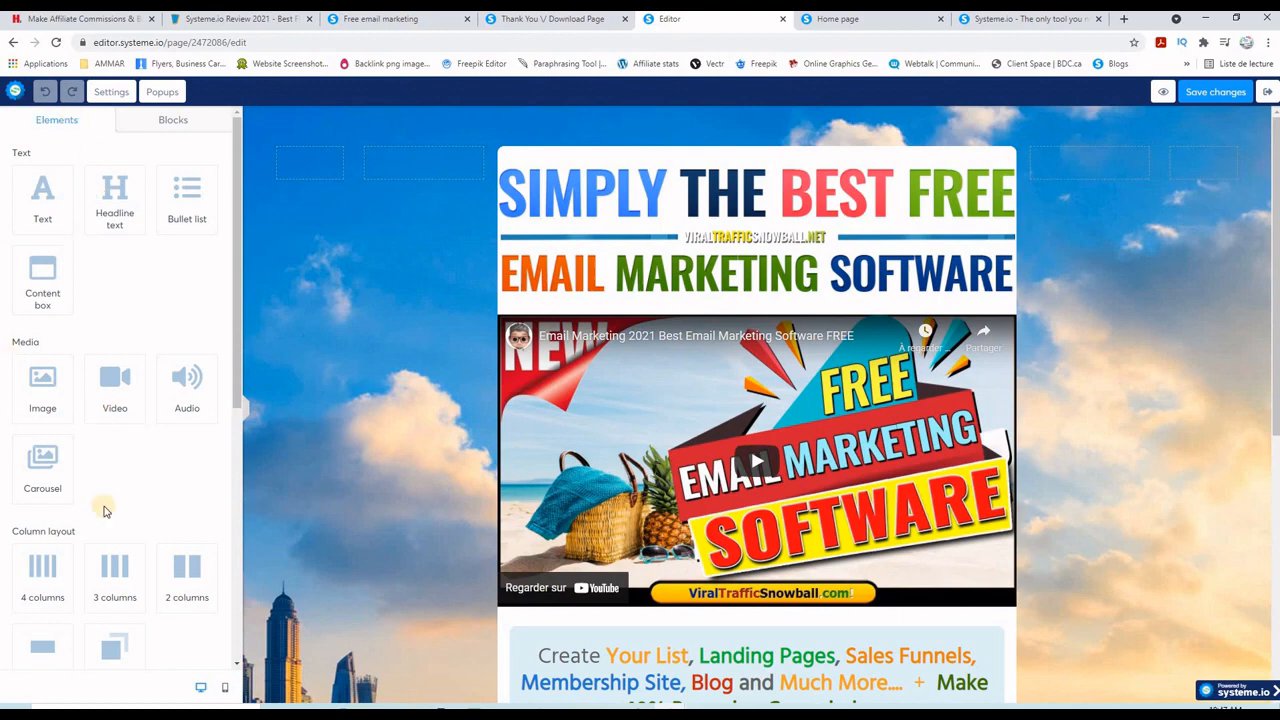
click(172, 120)
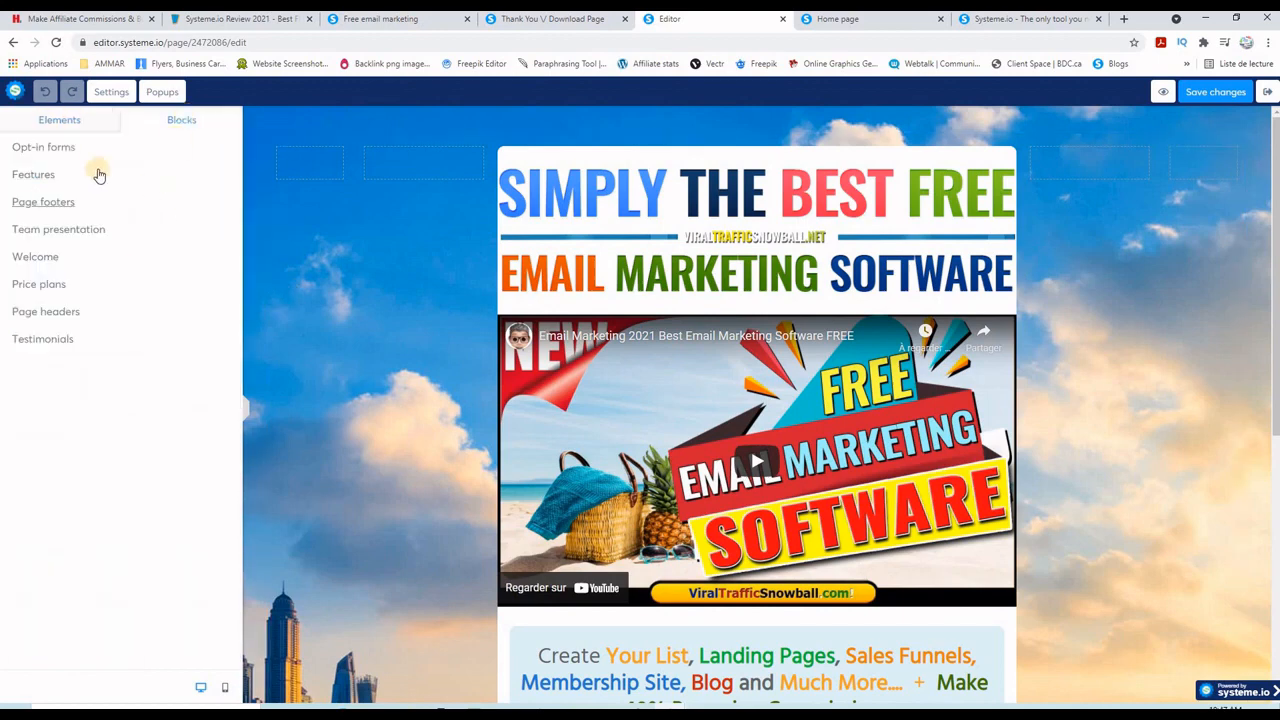
click(58, 120)
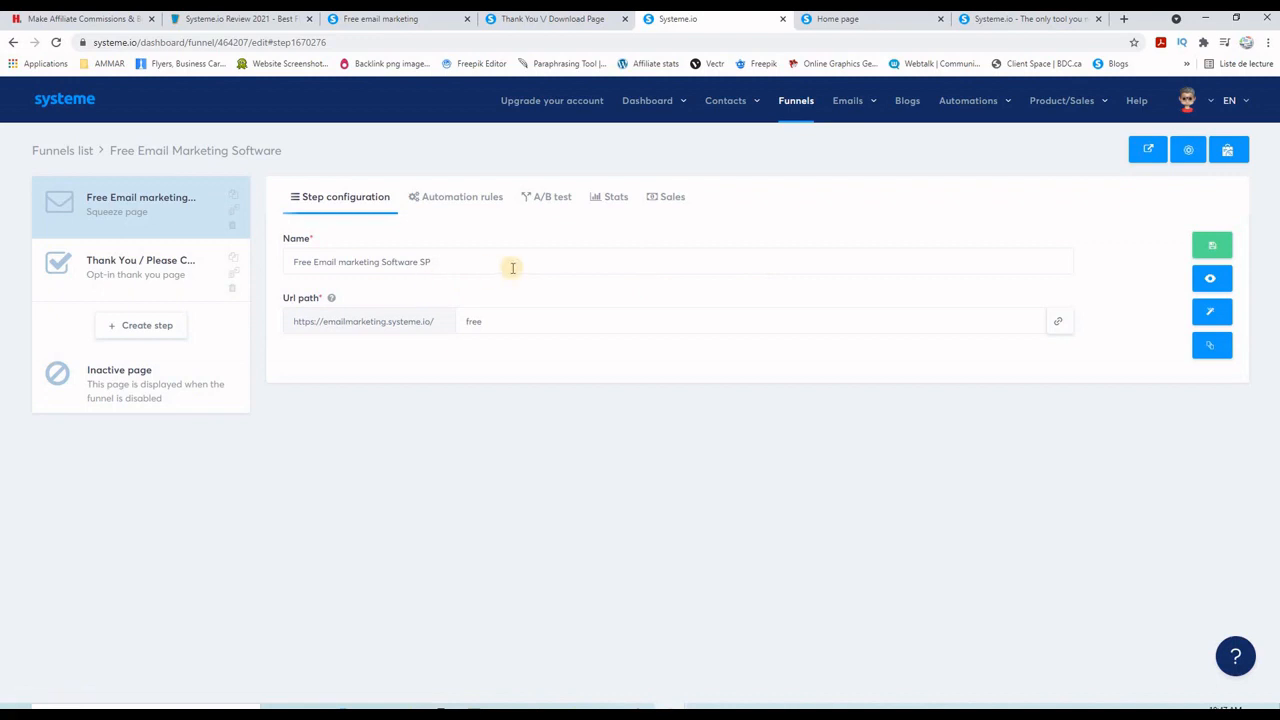
View the funnel's Thank You step, then go to Emails > Campaigns listing one campaign with 3 emails.
click(140, 268)
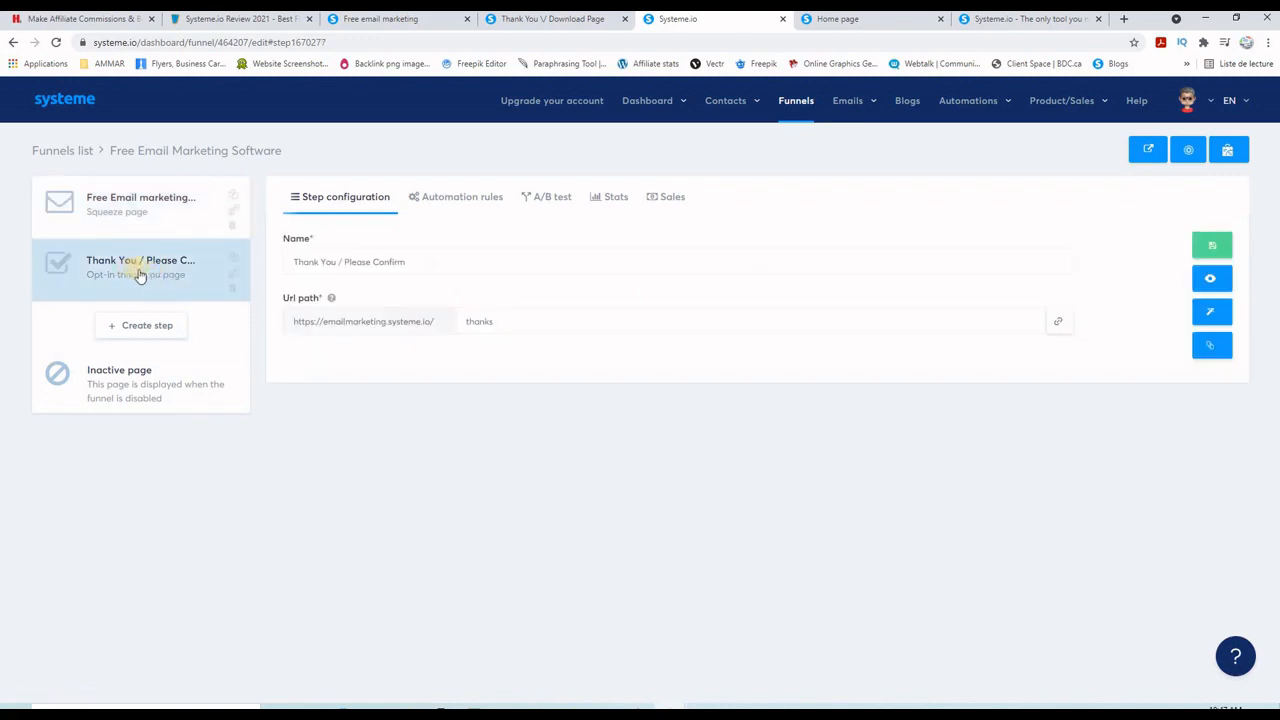
click(848, 100)
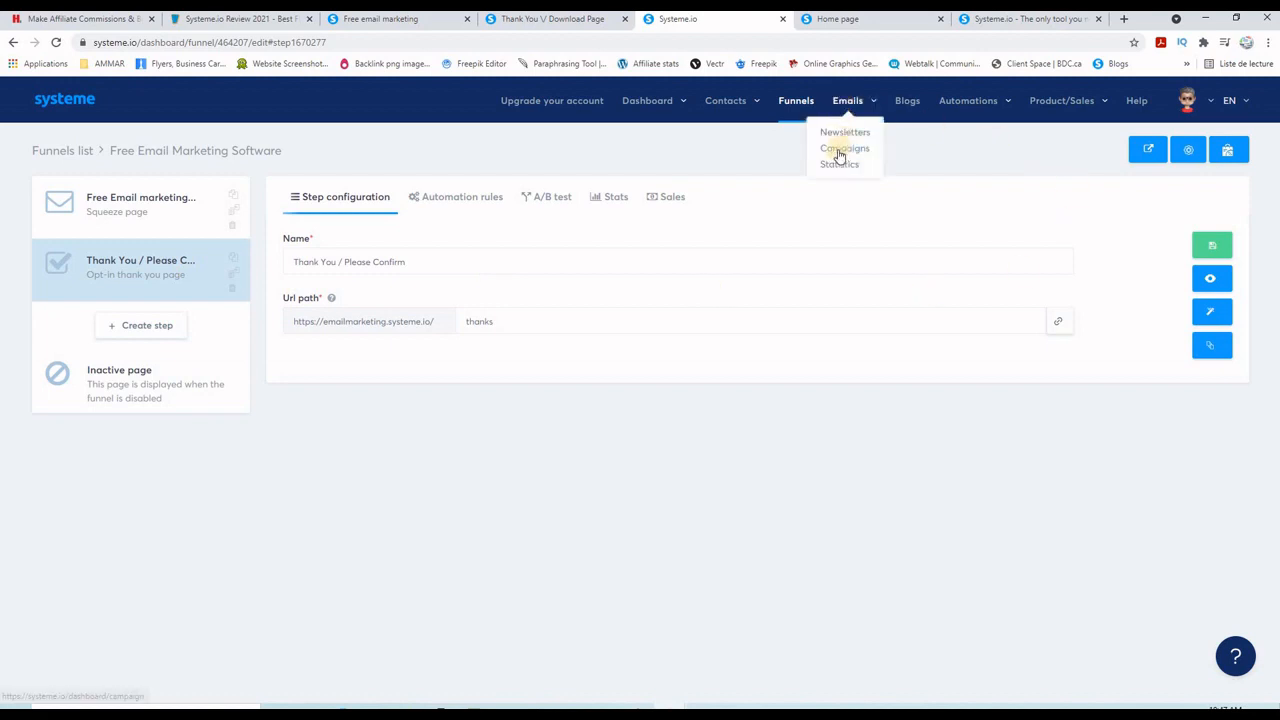
click(844, 148)
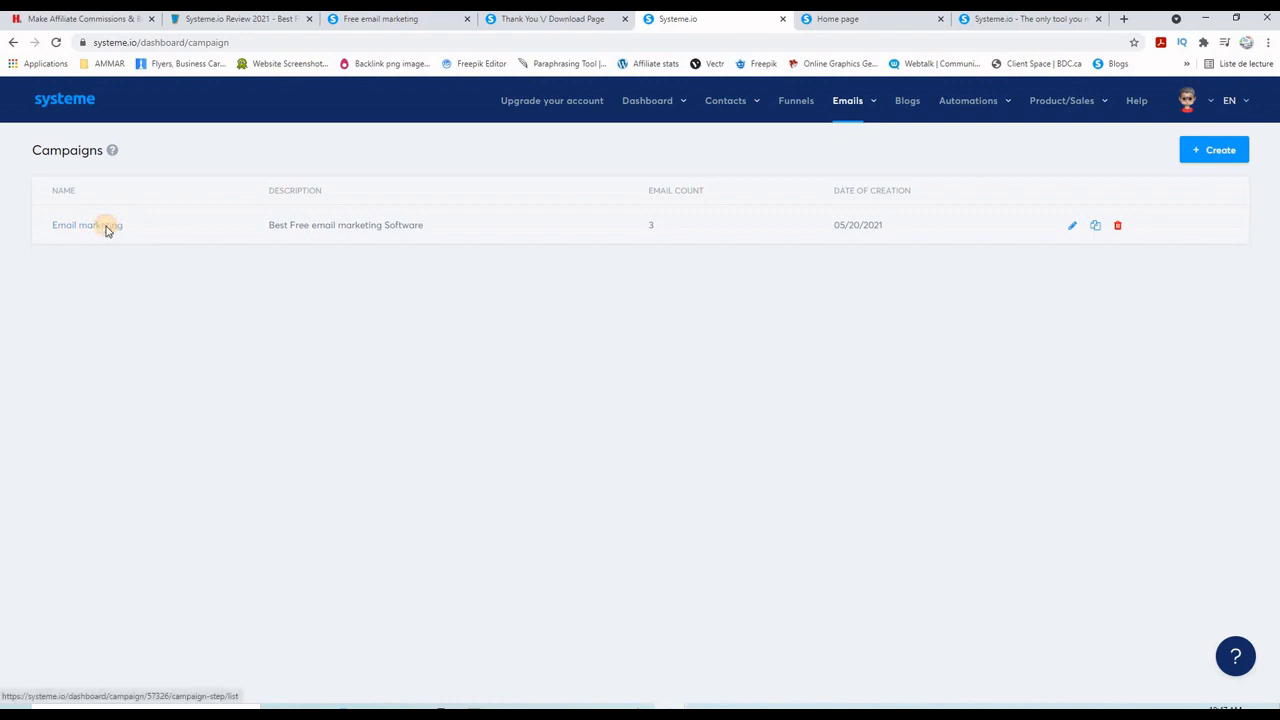
Show the Email marketing campaign's three emails with their delays, opens and clicks.
click(88, 224)
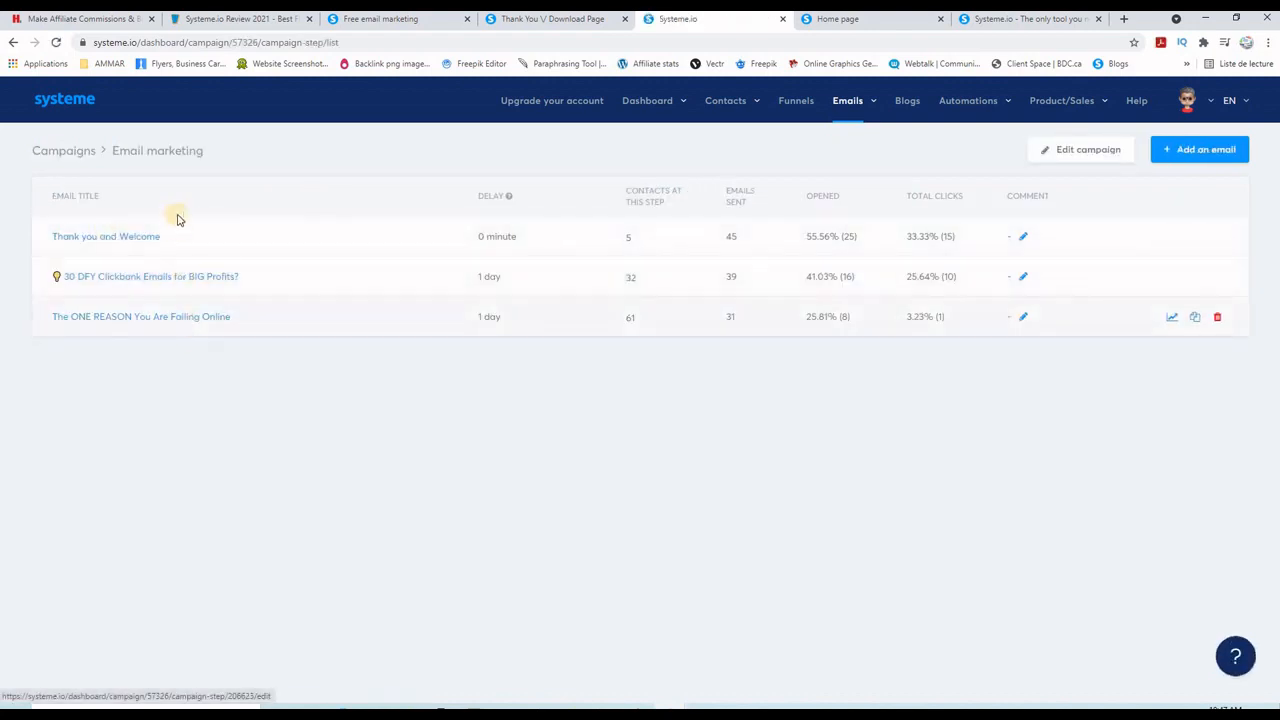
mouse_move(256, 332)
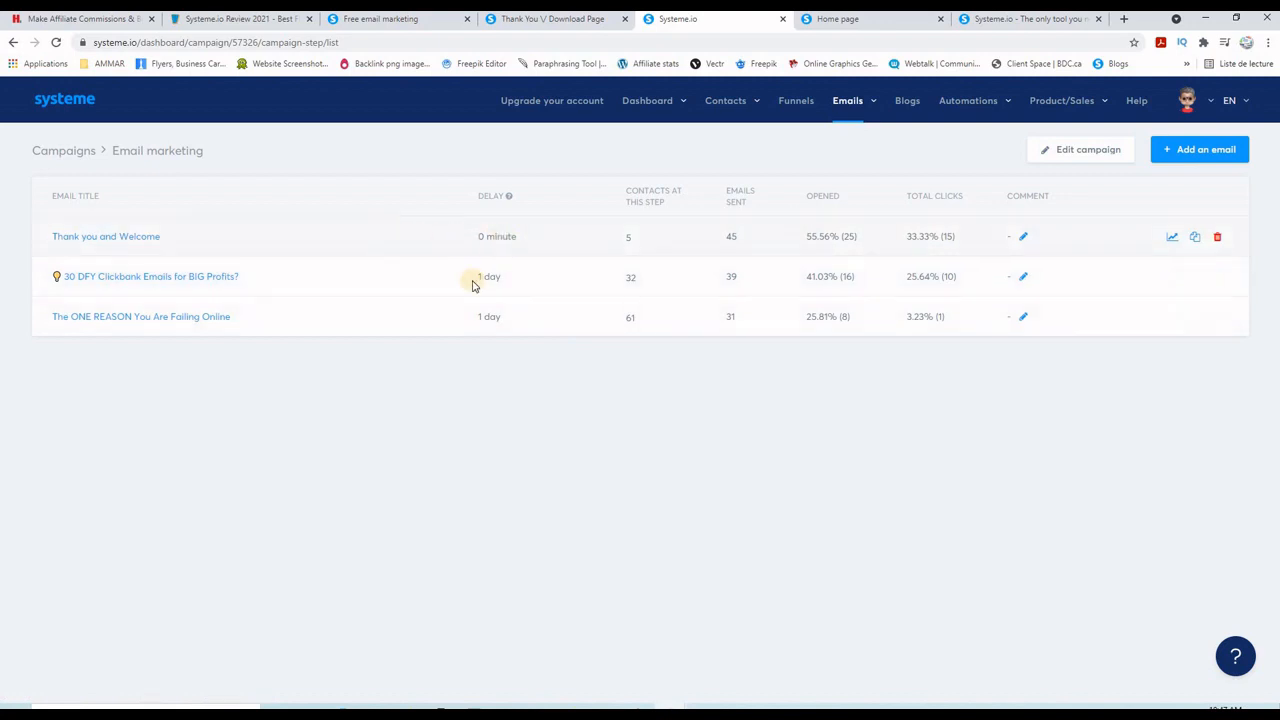
mouse_move(392, 338)
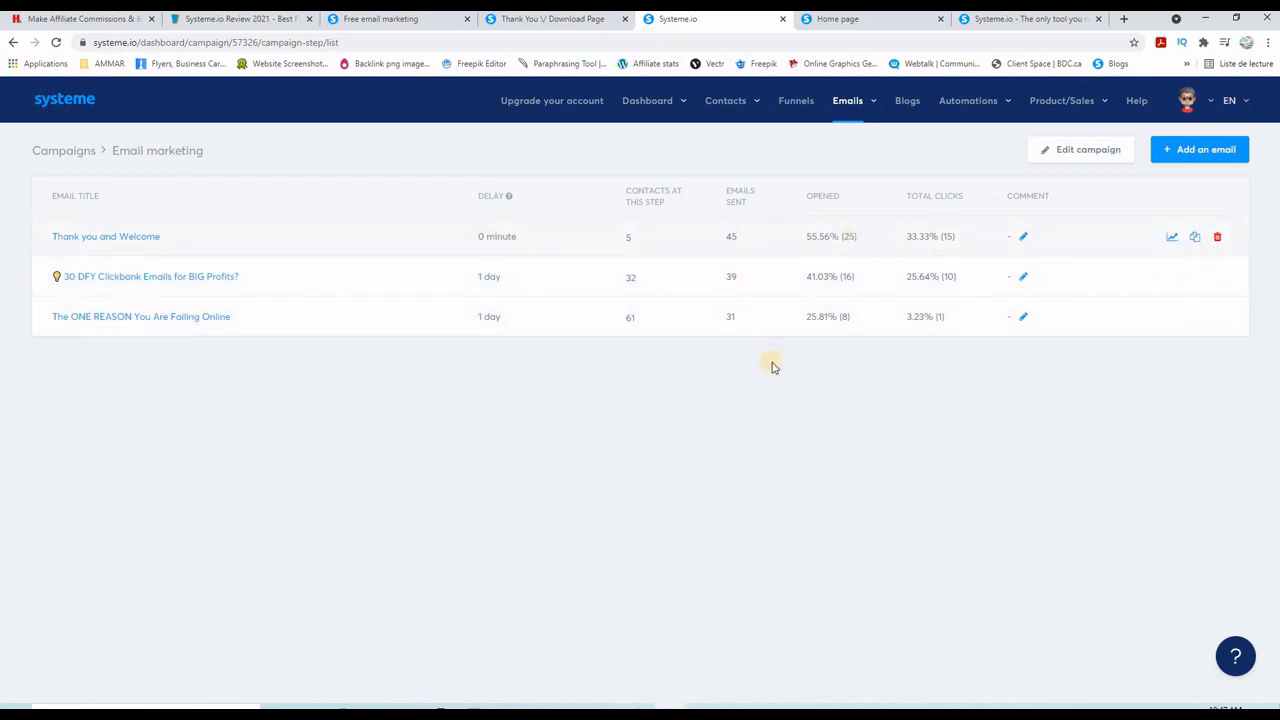
mouse_move(632, 272)
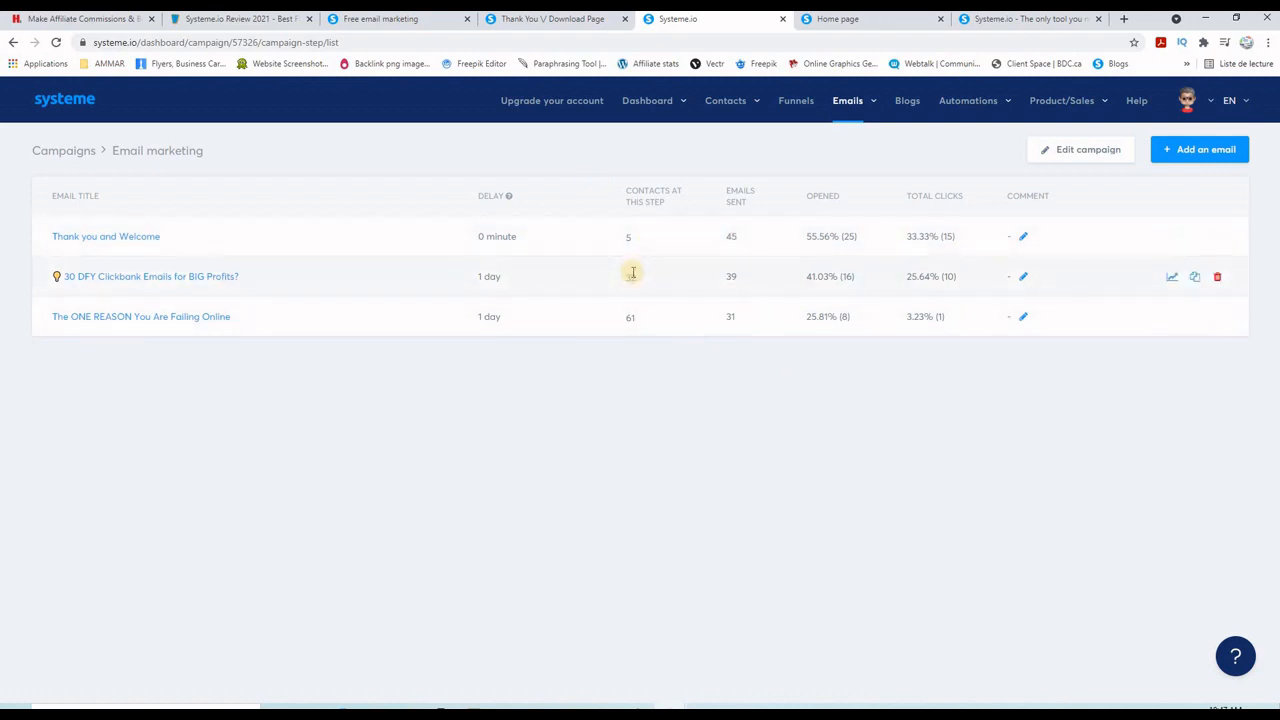
mouse_move(792, 290)
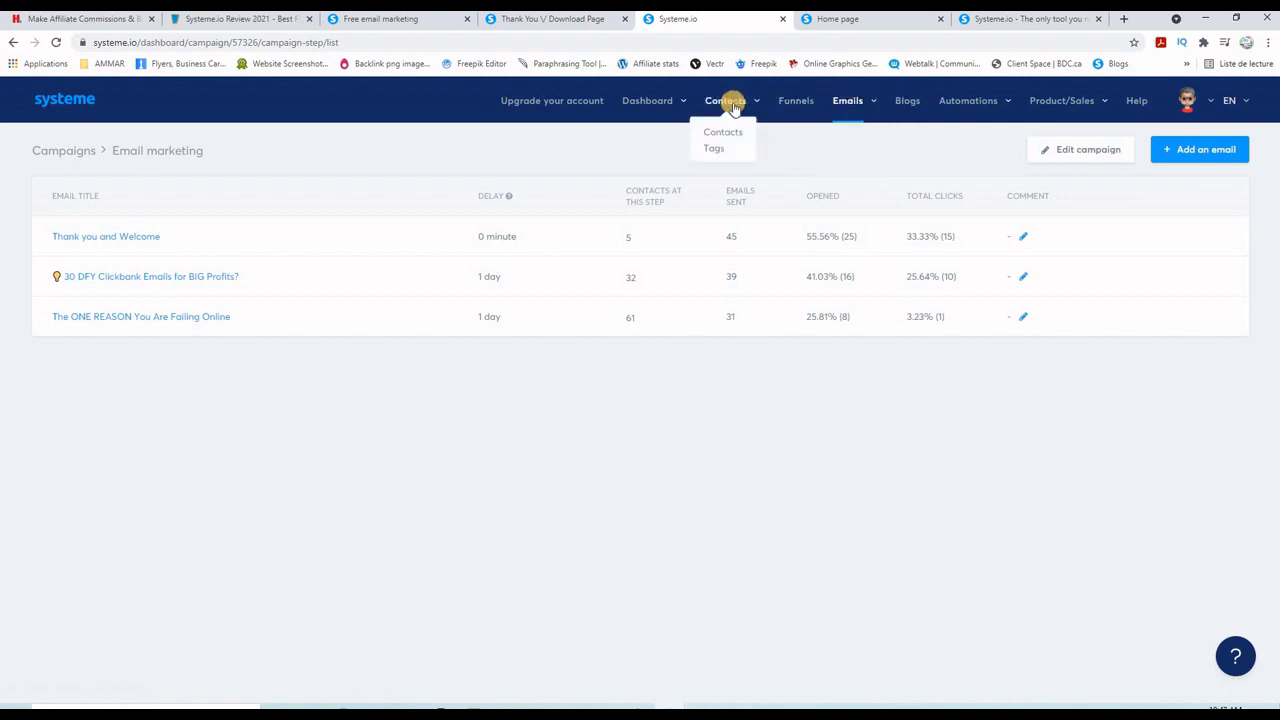
mouse_move(712, 148)
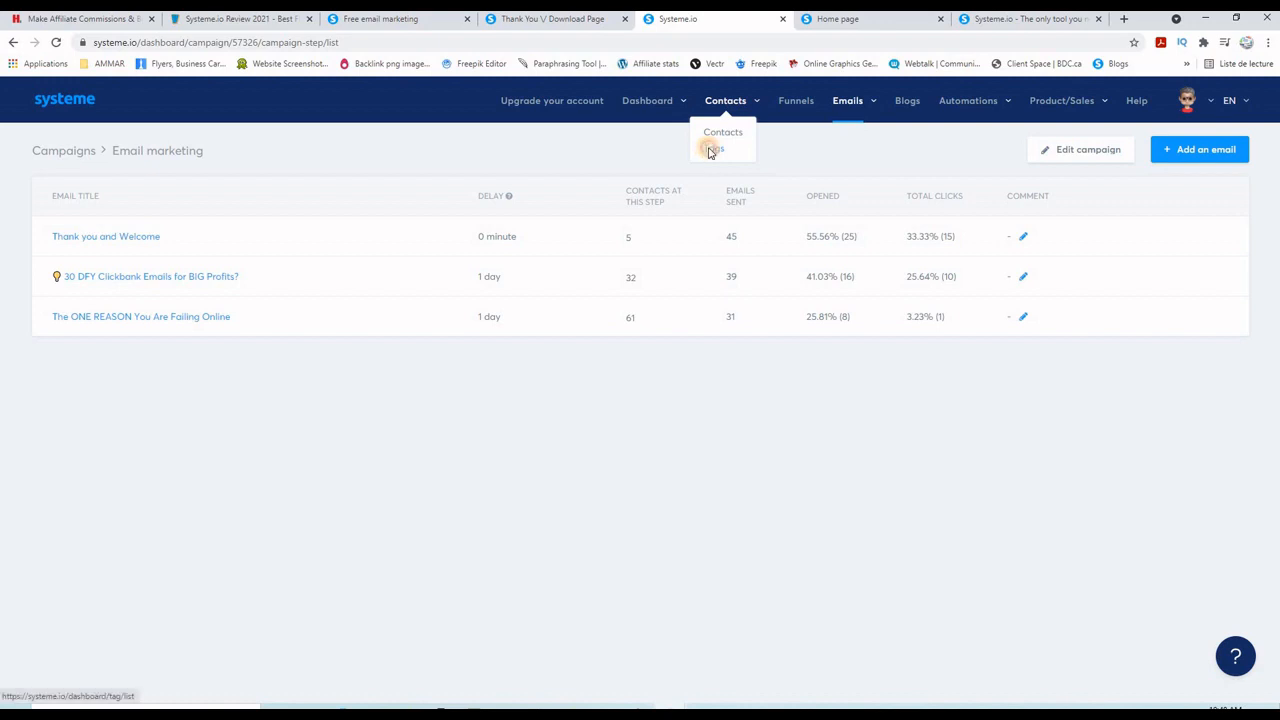
Show Contacts > Tags with the single 'contacts' tag and its subscriber counts.
click(716, 148)
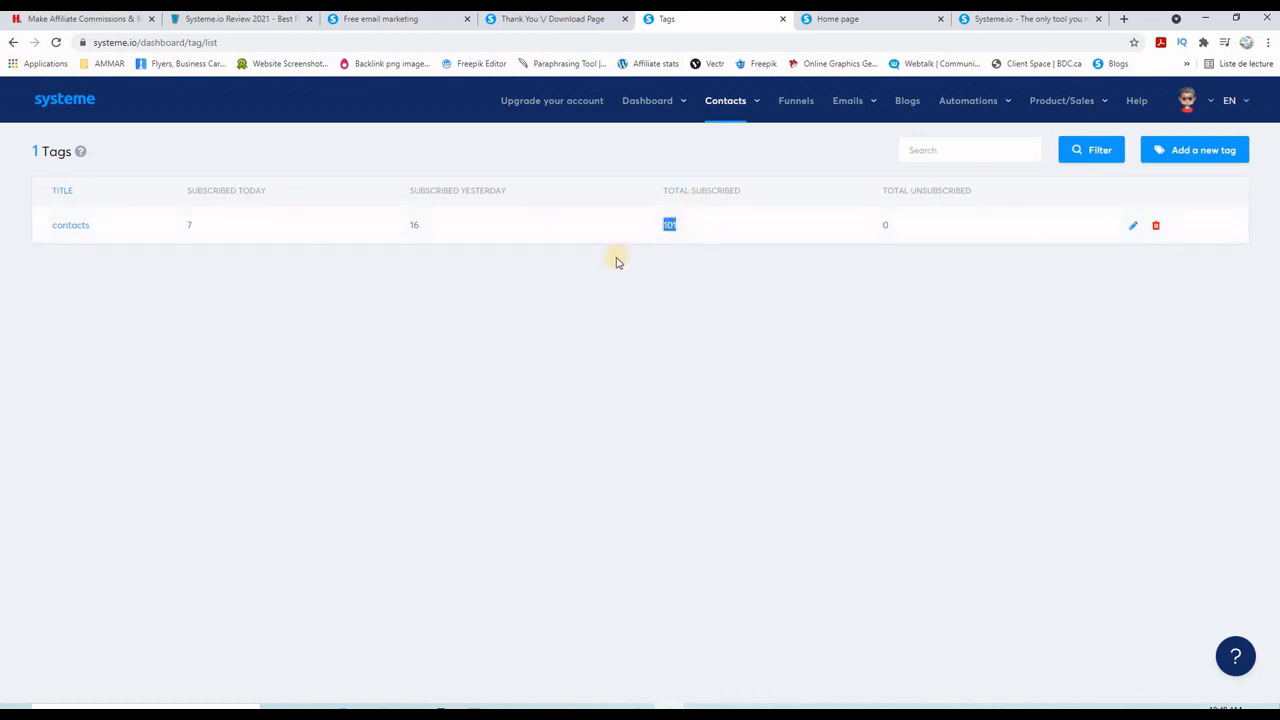
mouse_move(592, 264)
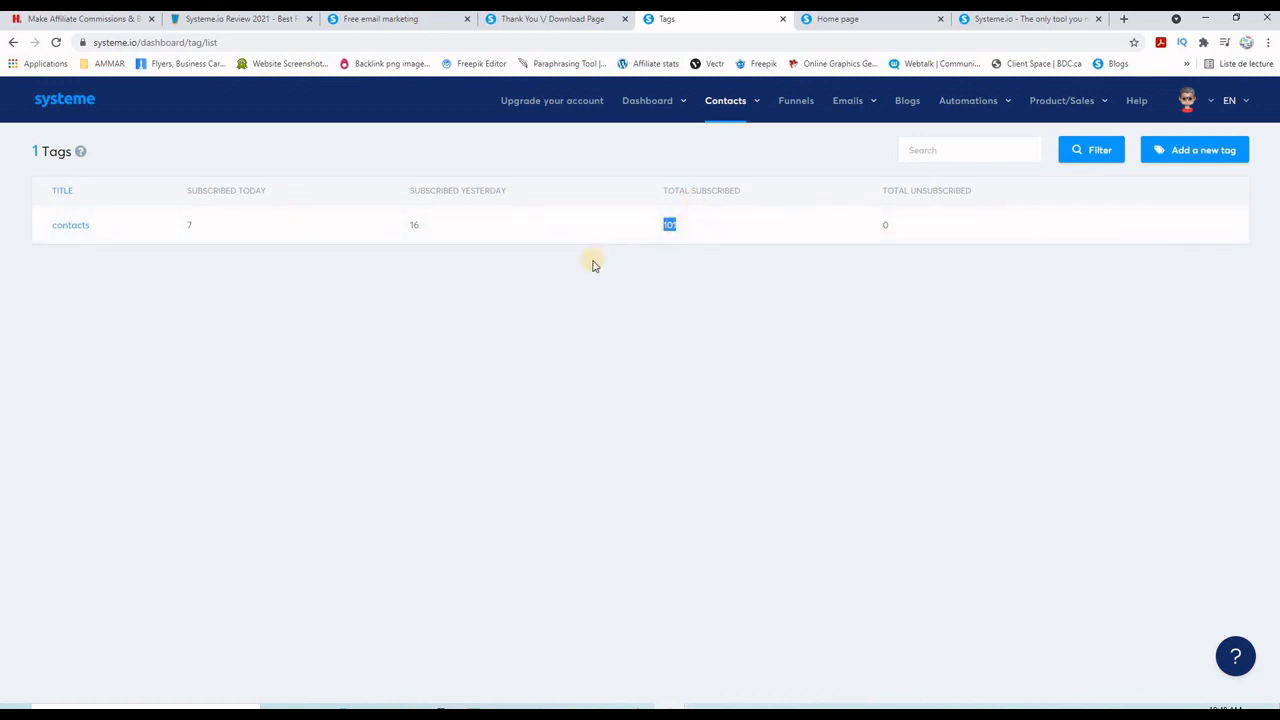
click(968, 100)
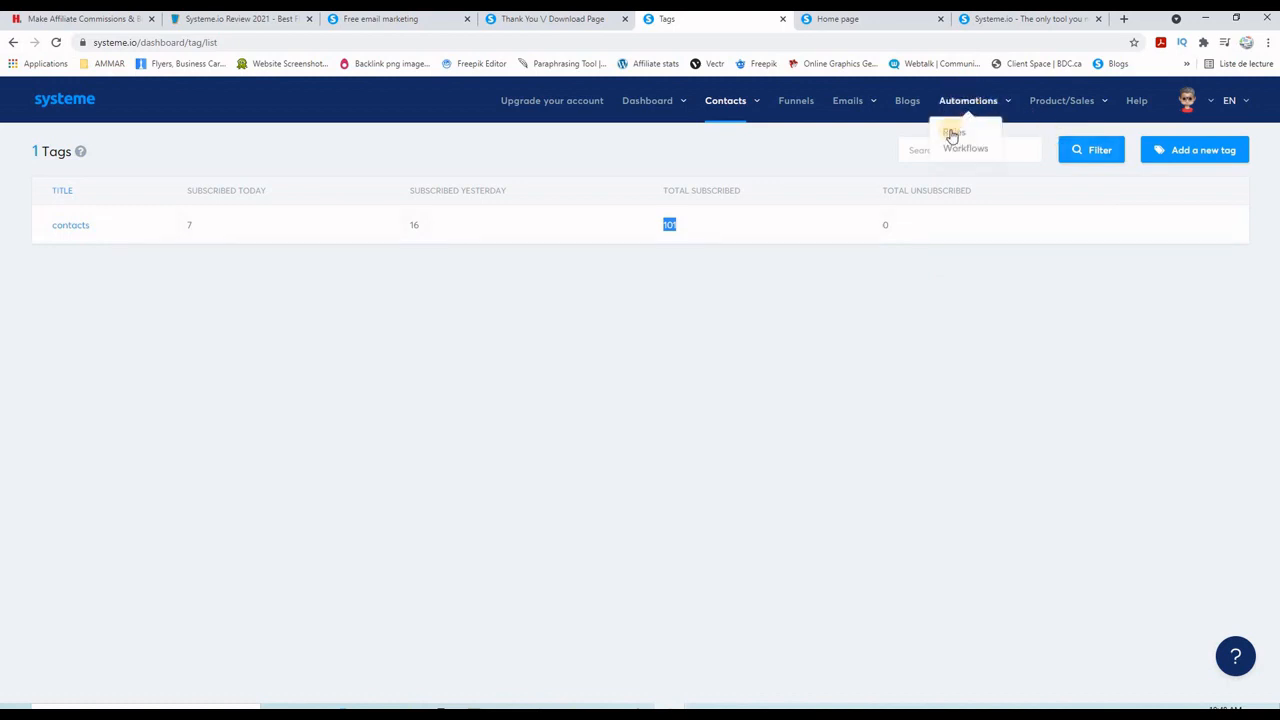
Show the Automations rules list with its one funnel-form rule, then browse the Product/Sales menu.
click(952, 132)
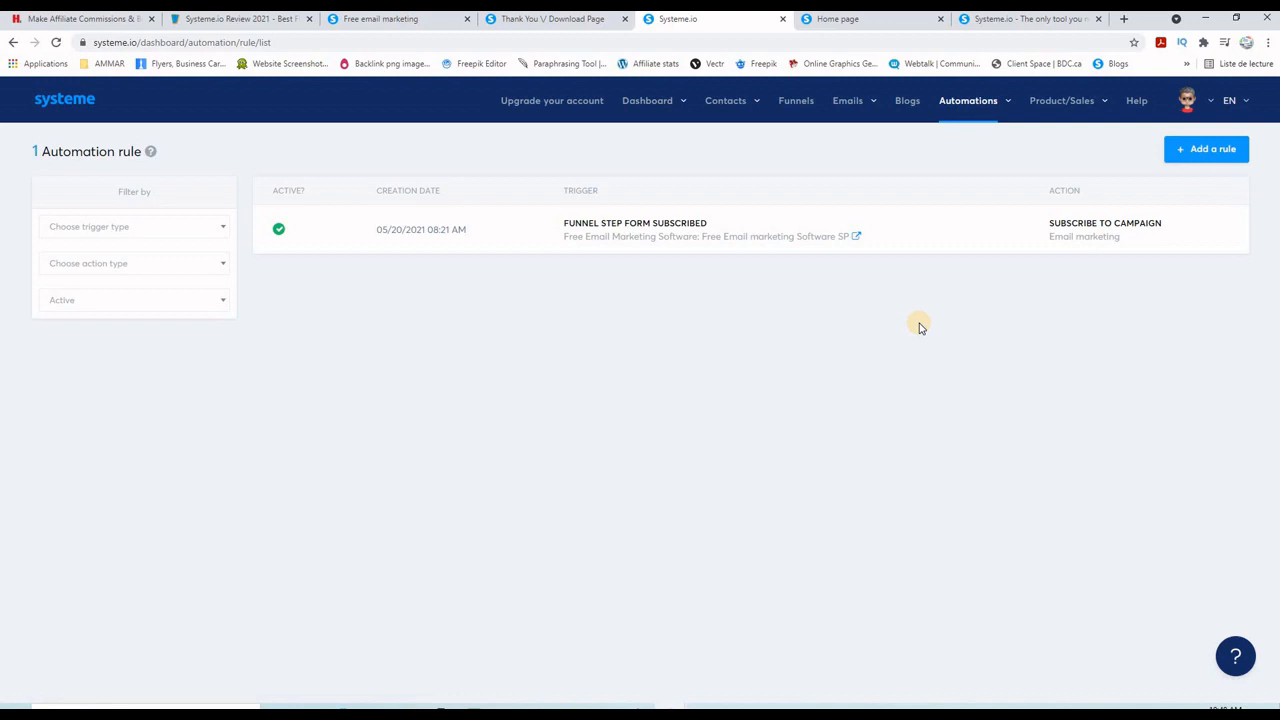
mouse_move(612, 234)
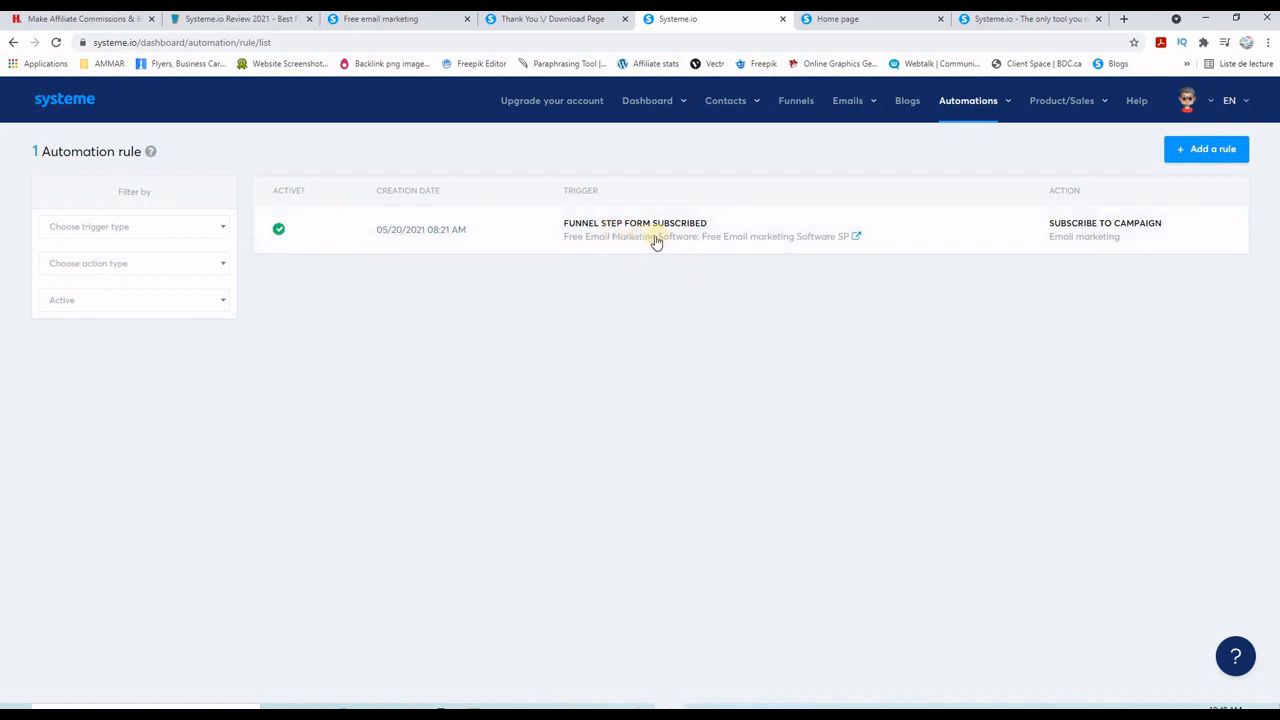
mouse_move(676, 328)
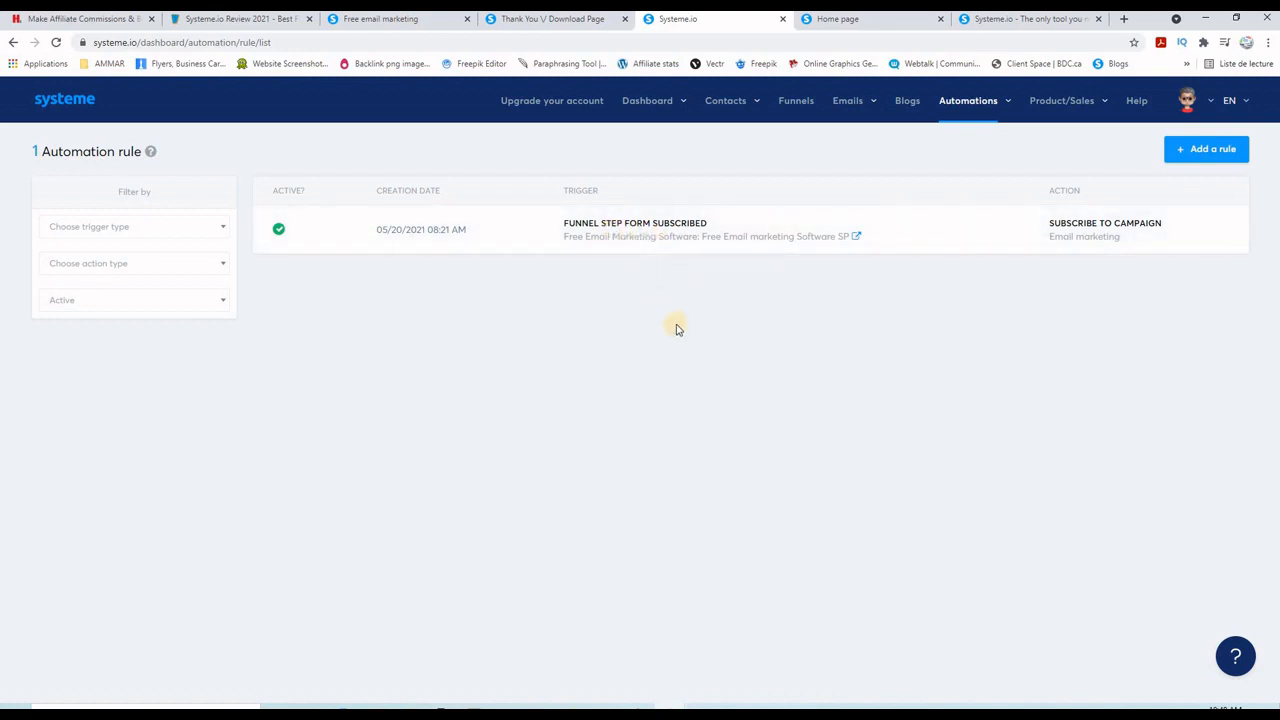
mouse_move(596, 262)
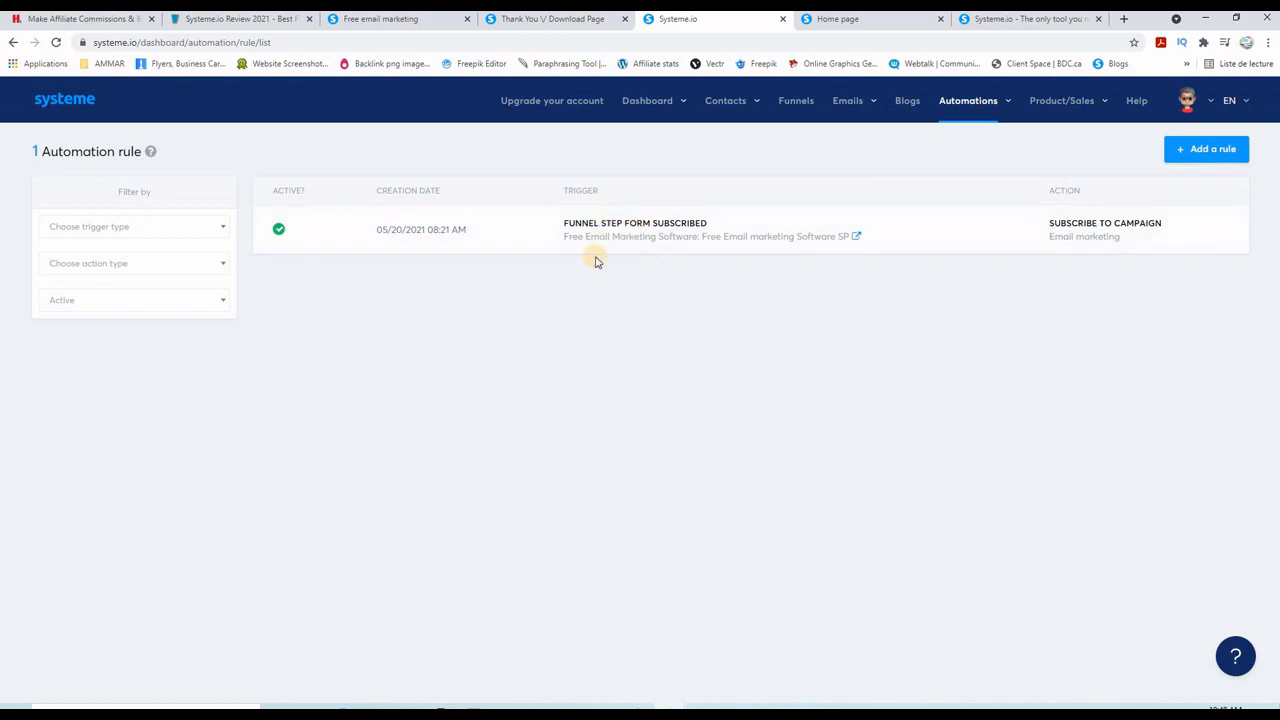
click(968, 100)
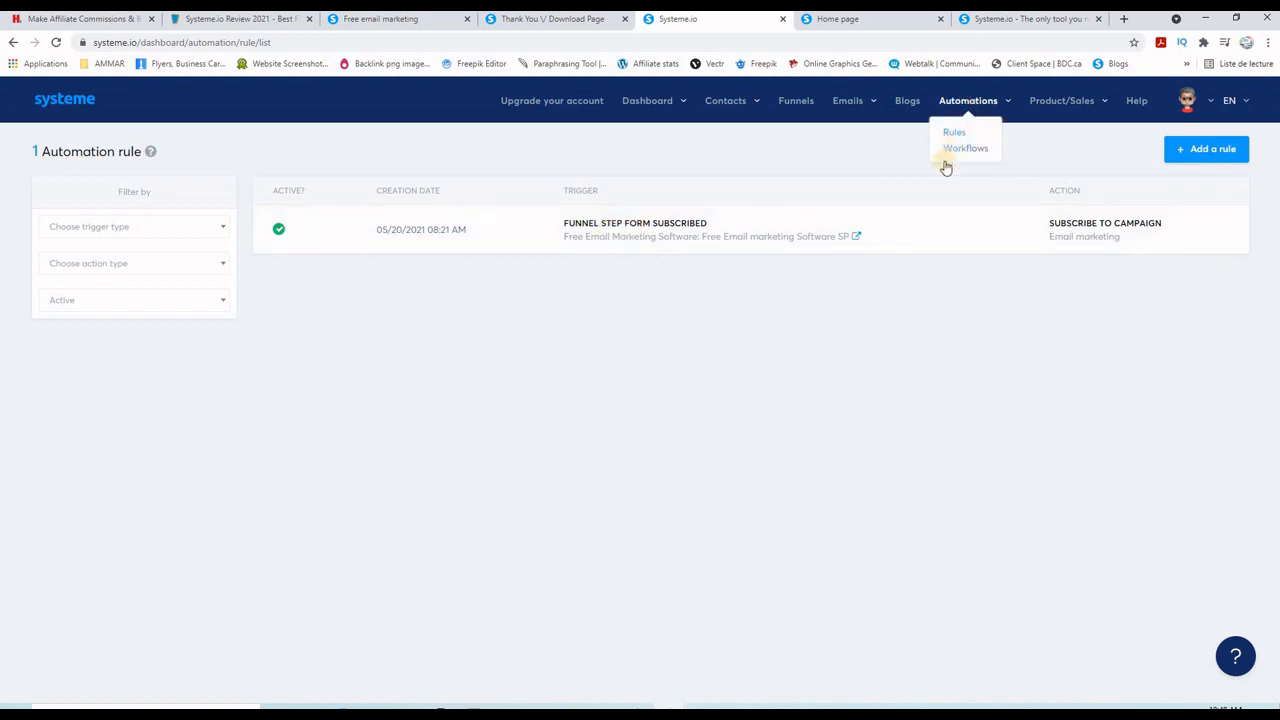
click(1060, 100)
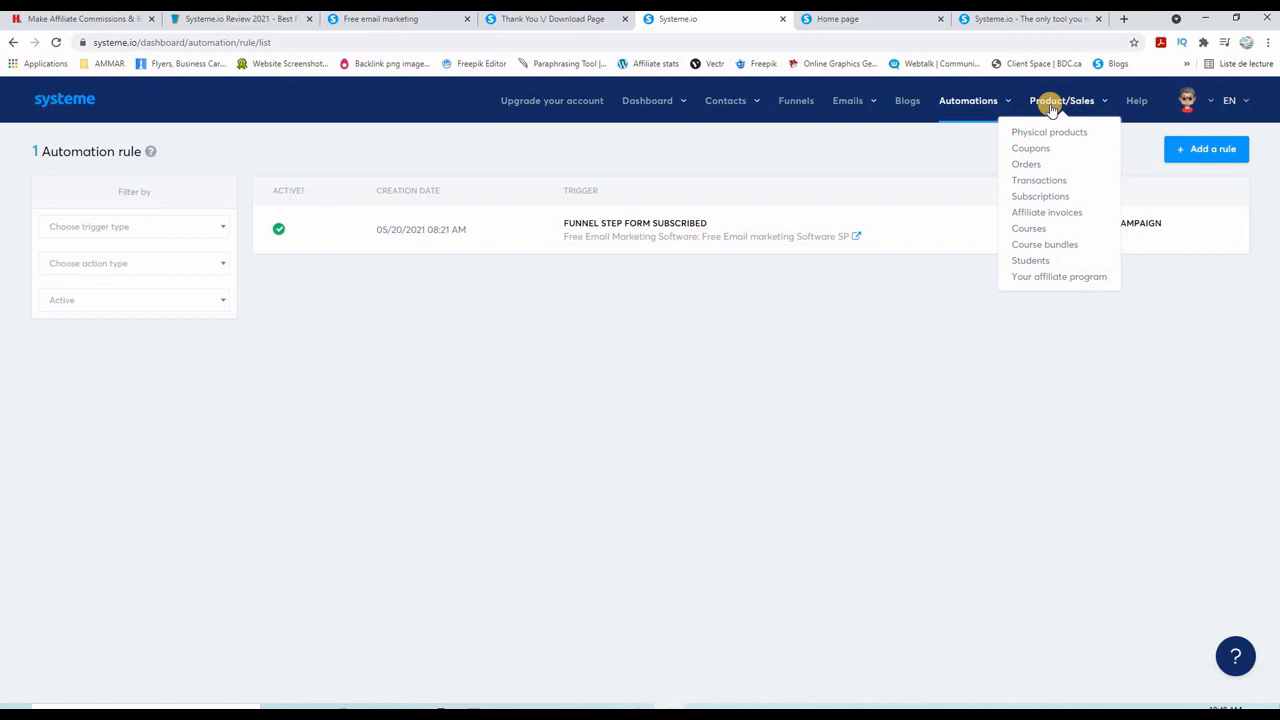
mouse_move(1050, 148)
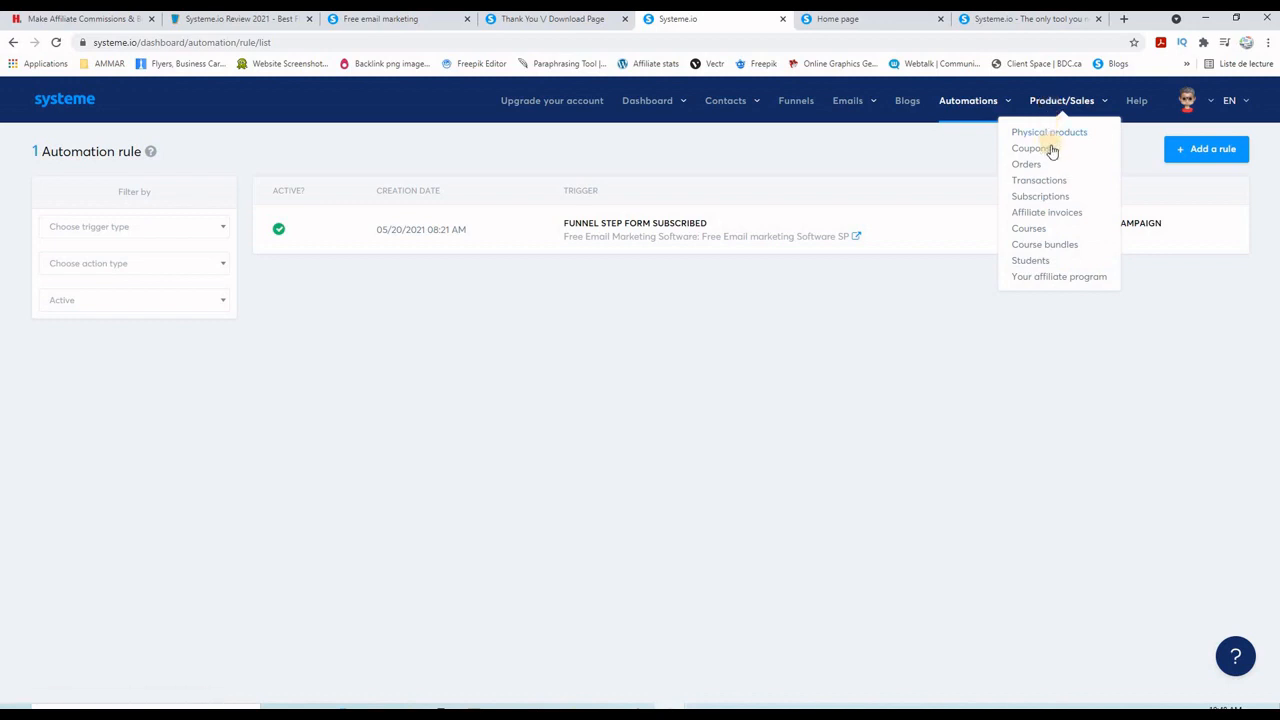
mouse_move(1028, 228)
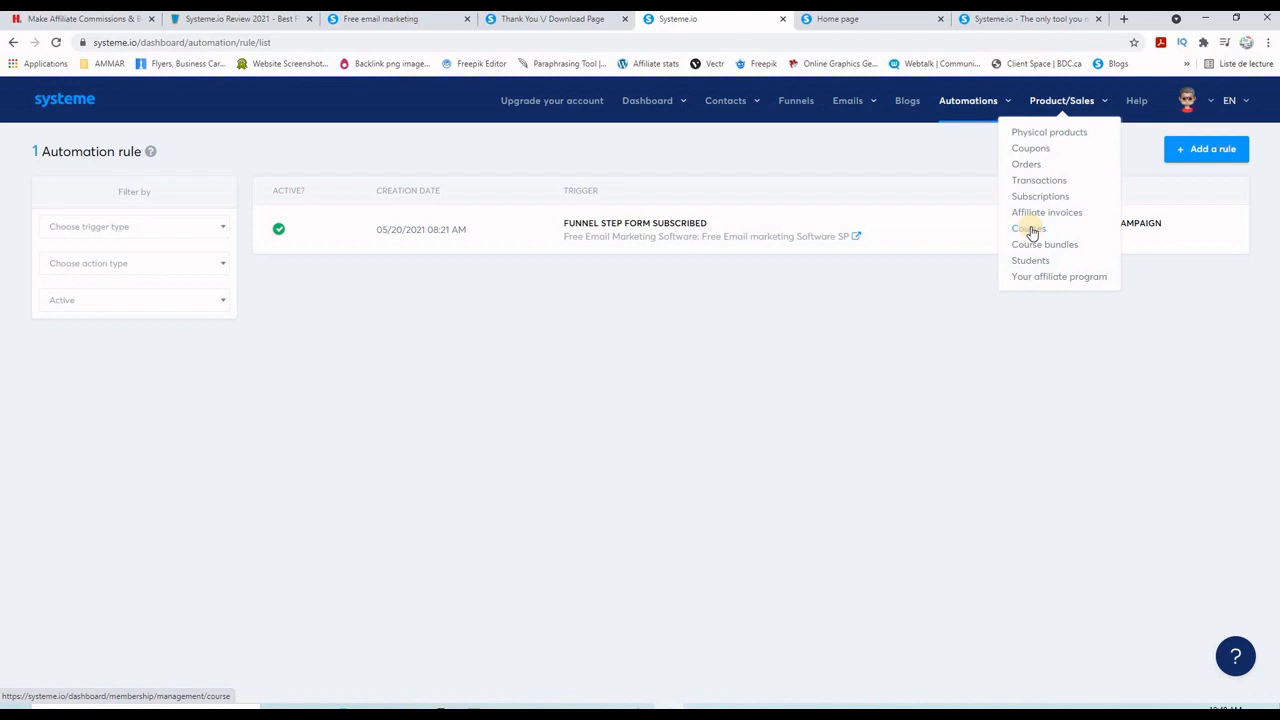
mouse_move(1030, 228)
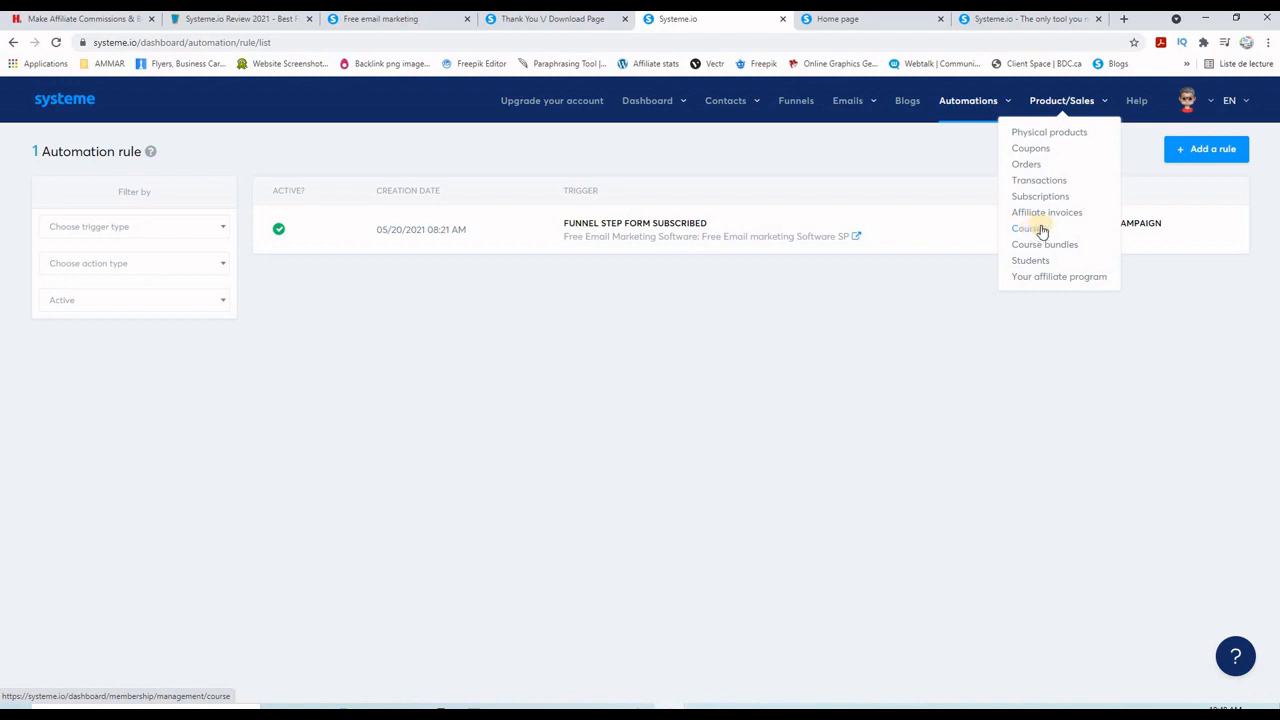
mouse_move(1050, 280)
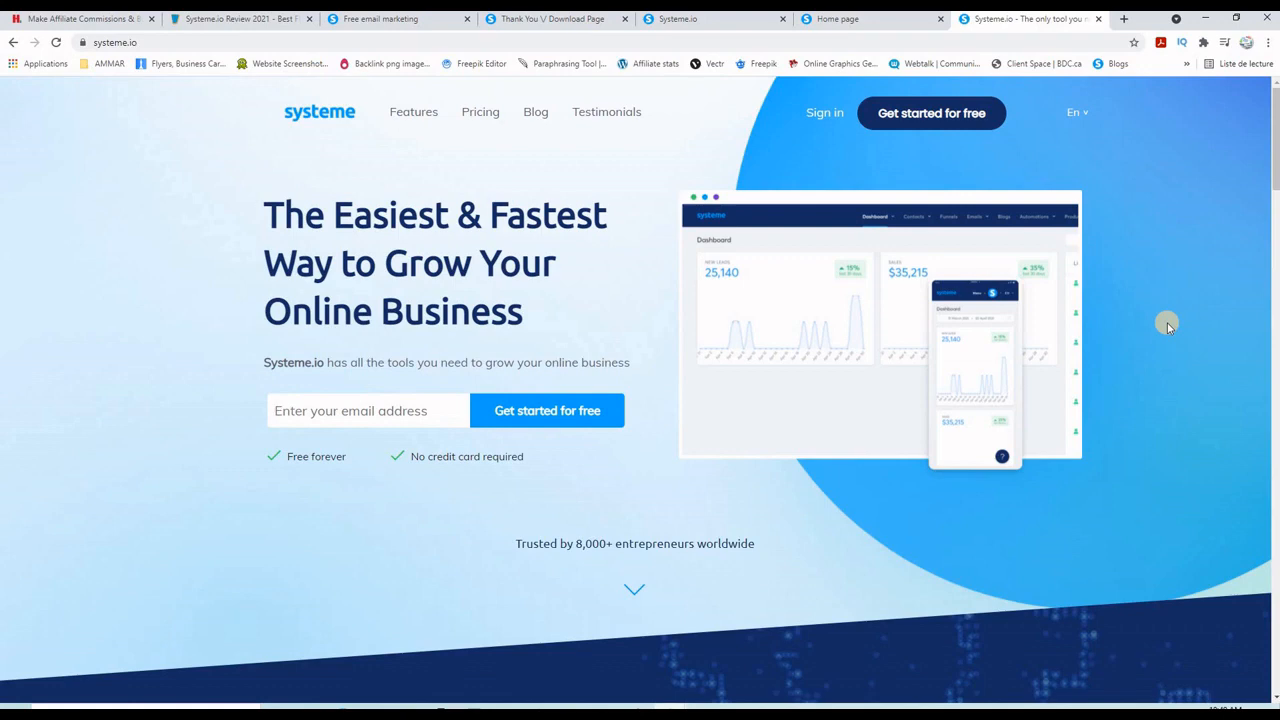
mouse_move(356, 352)
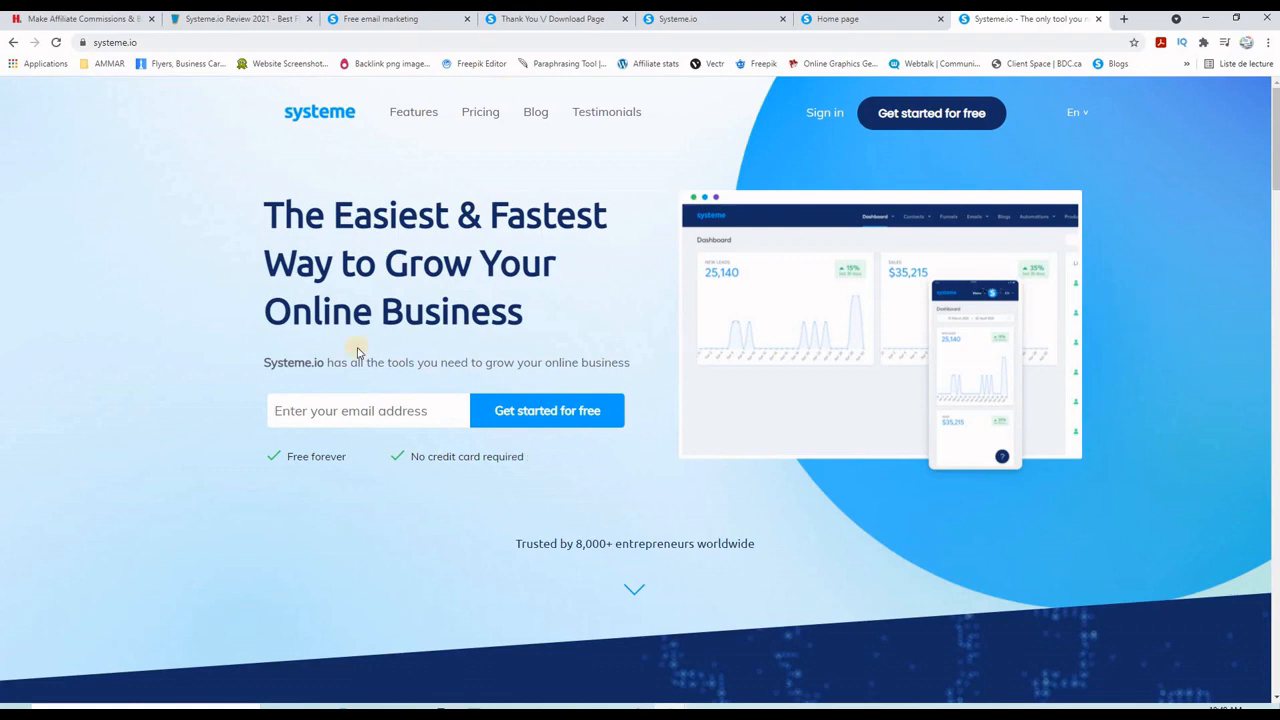
click(368, 410)
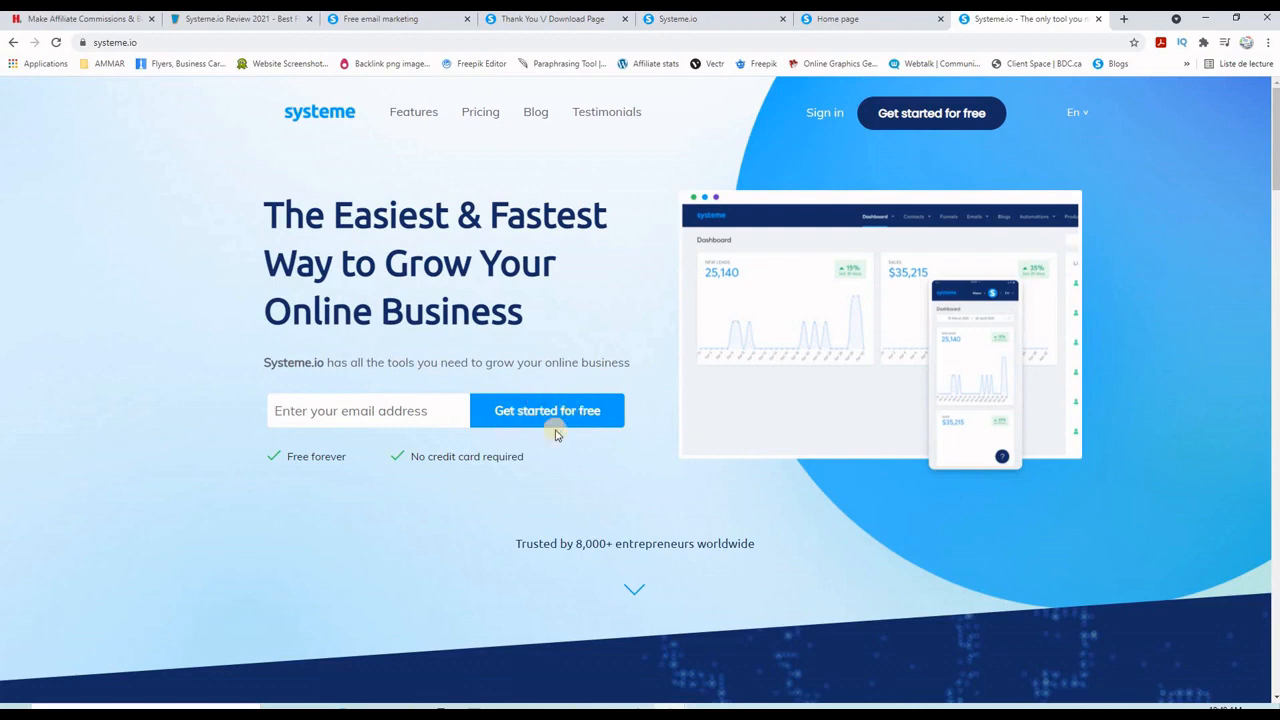
mouse_move(340, 456)
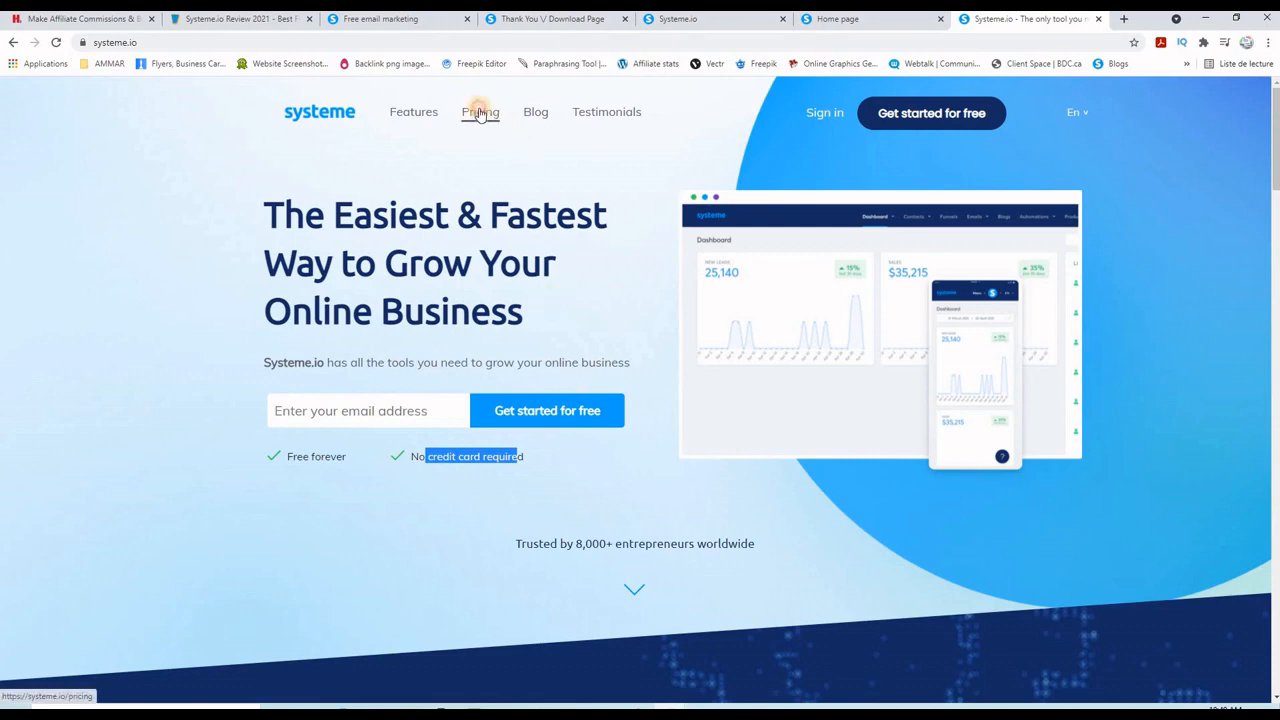
Show the Pricing page and scroll through the Free, Startup, Webinar and Enterprise plan comparison.
click(480, 112)
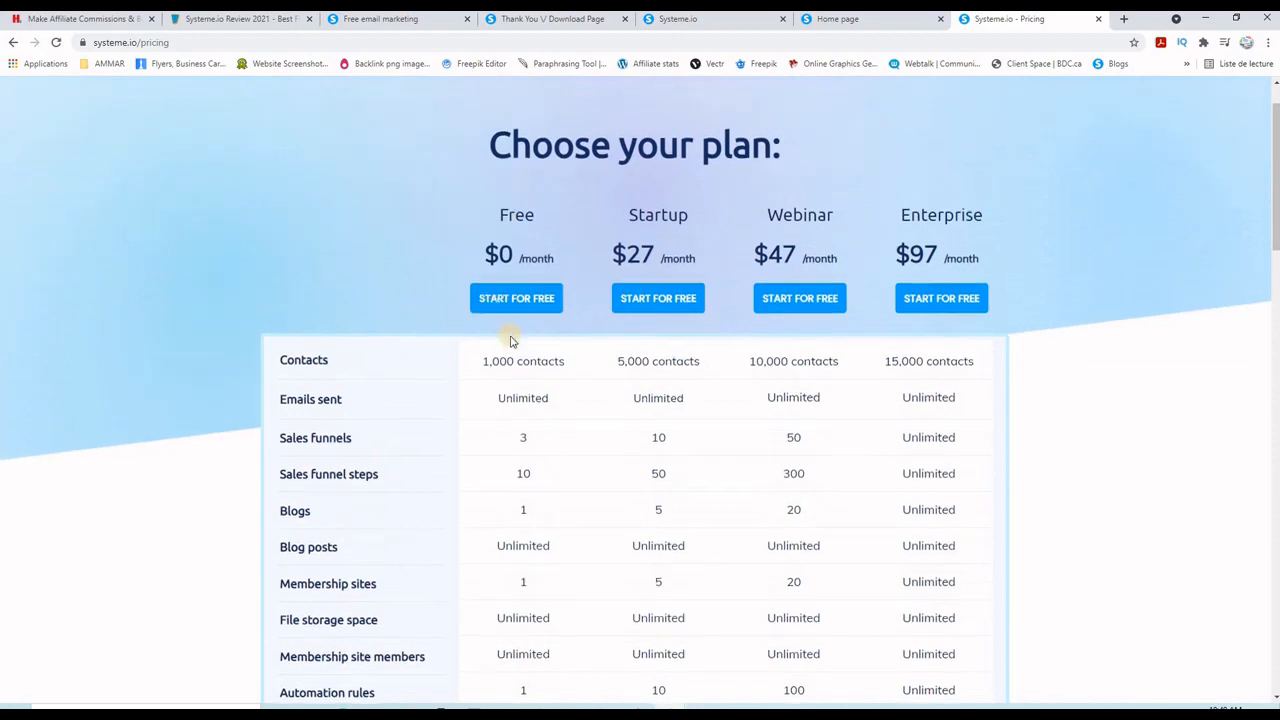
scroll(down, 3)
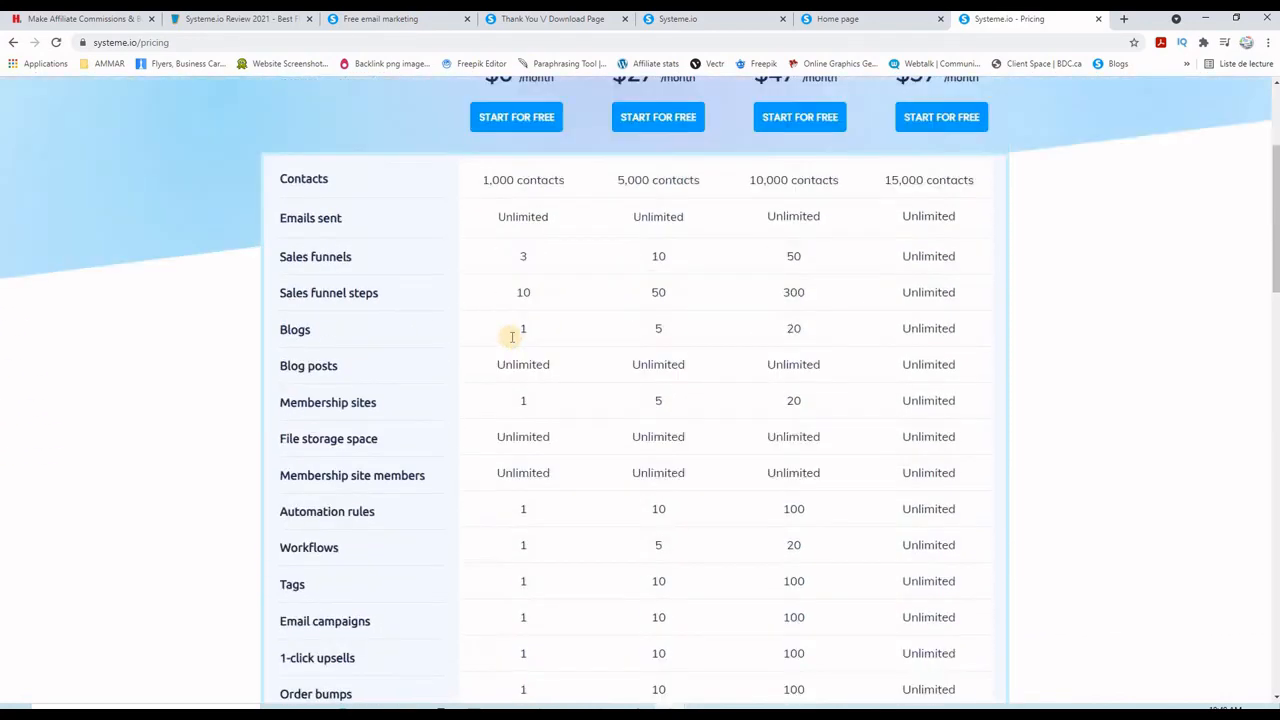
scroll(up, 3)
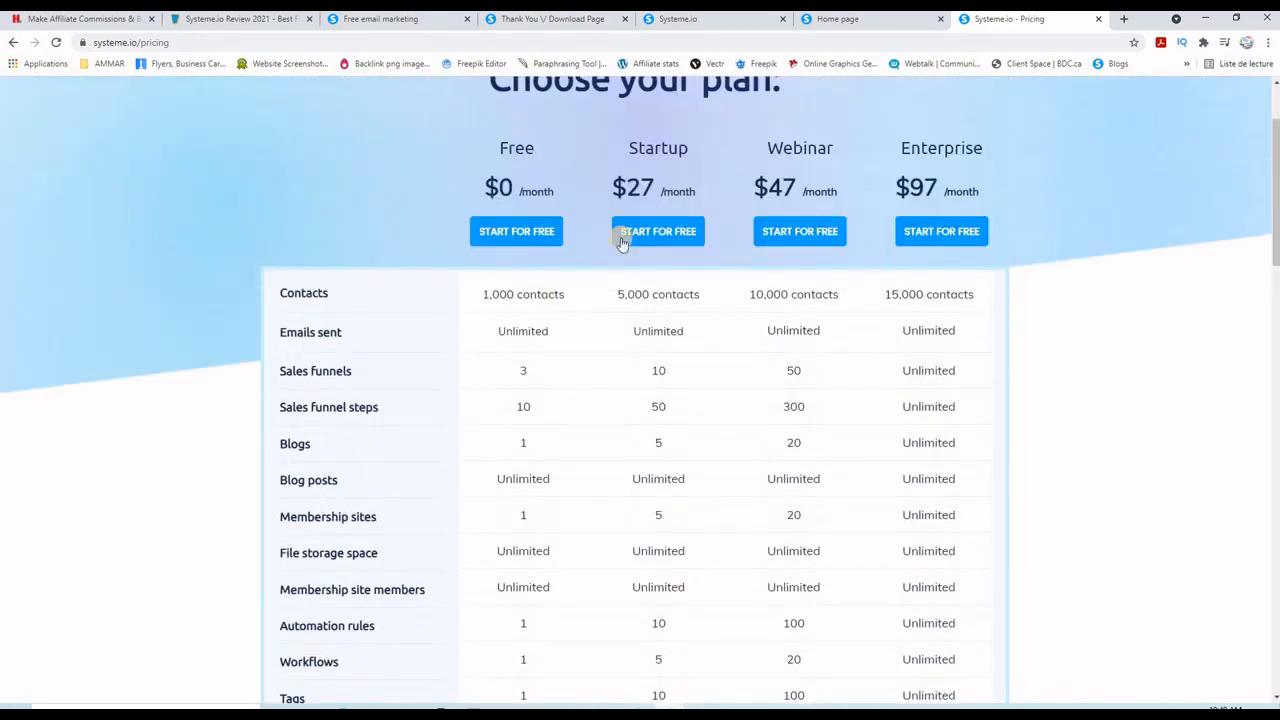
mouse_move(988, 180)
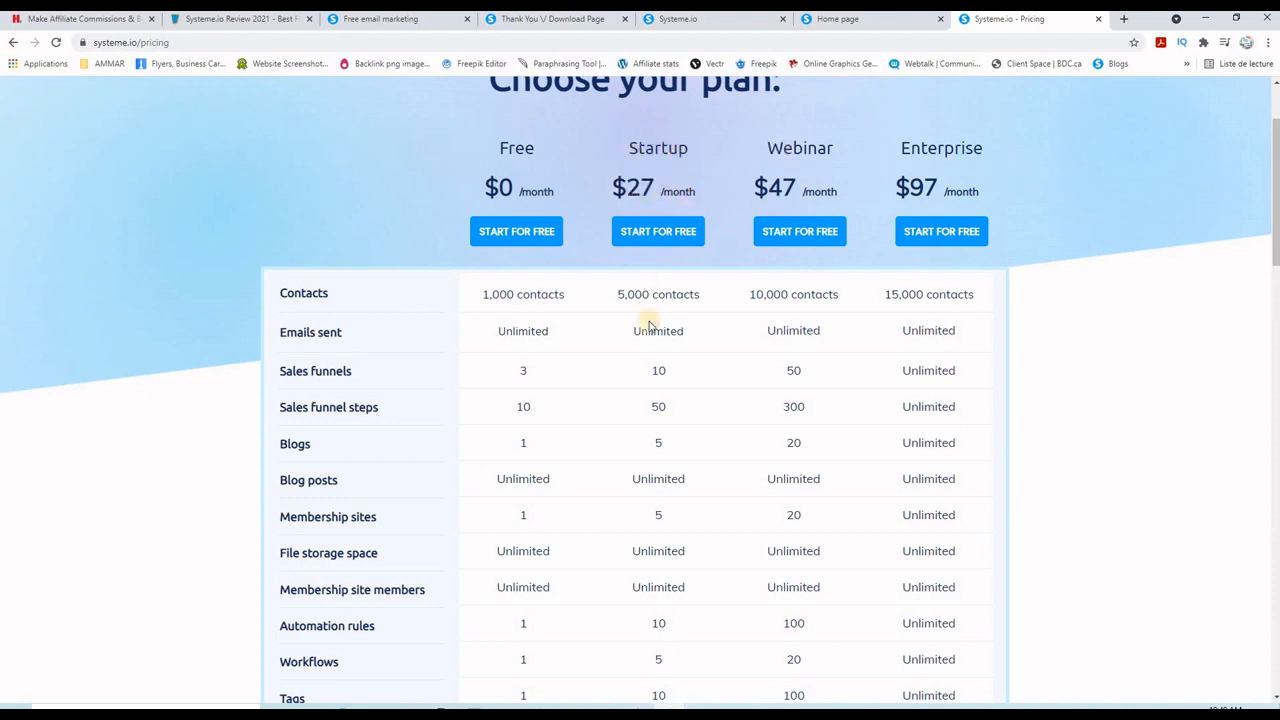
scroll(down, 3)
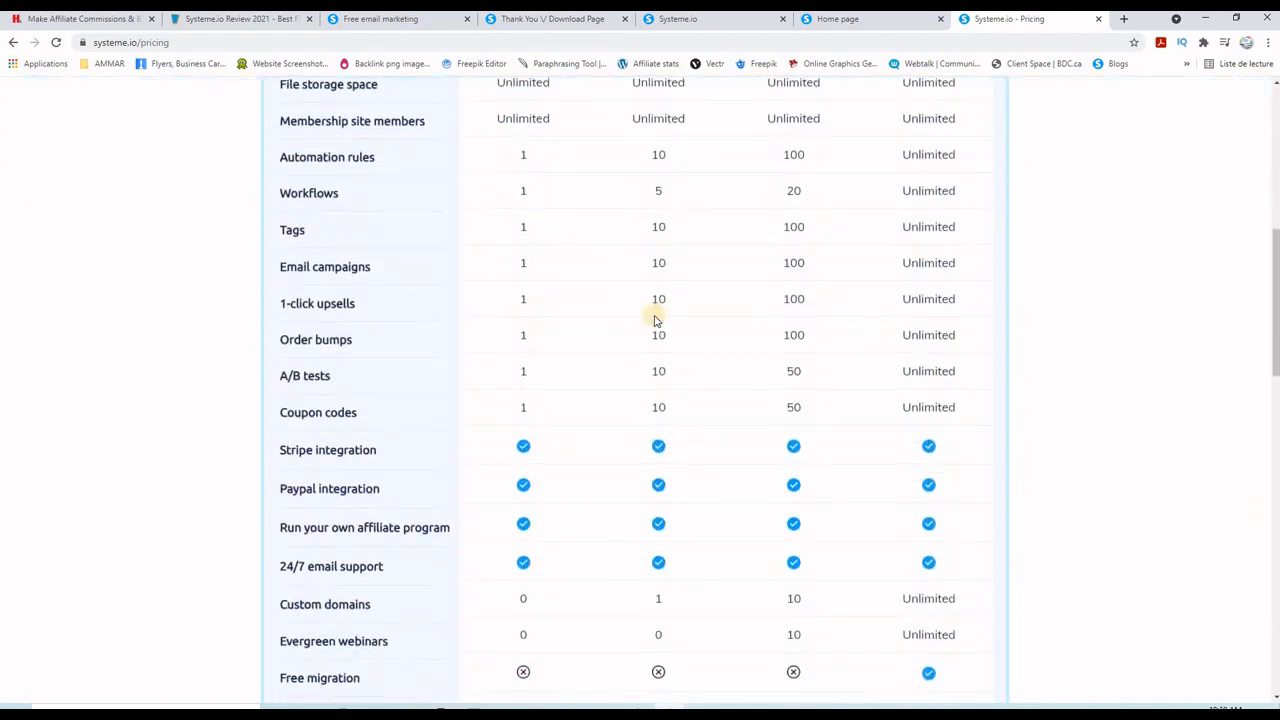
scroll(up, 3)
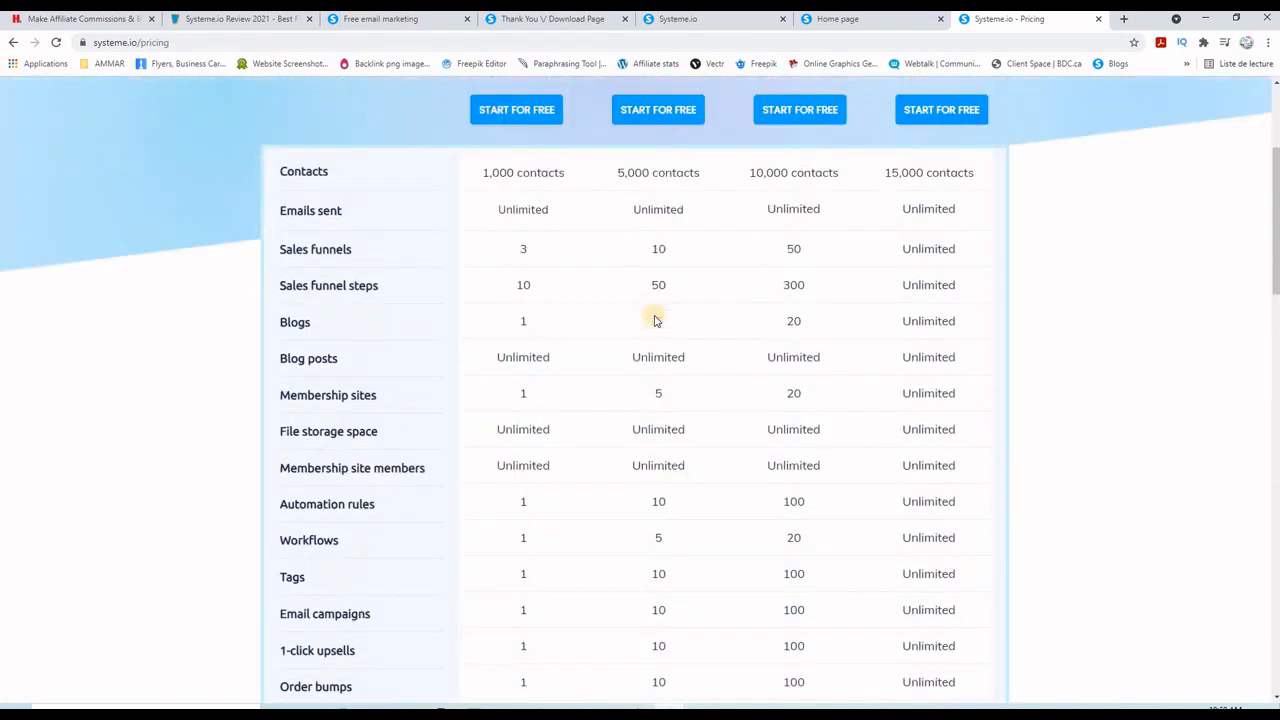
scroll(up, 3)
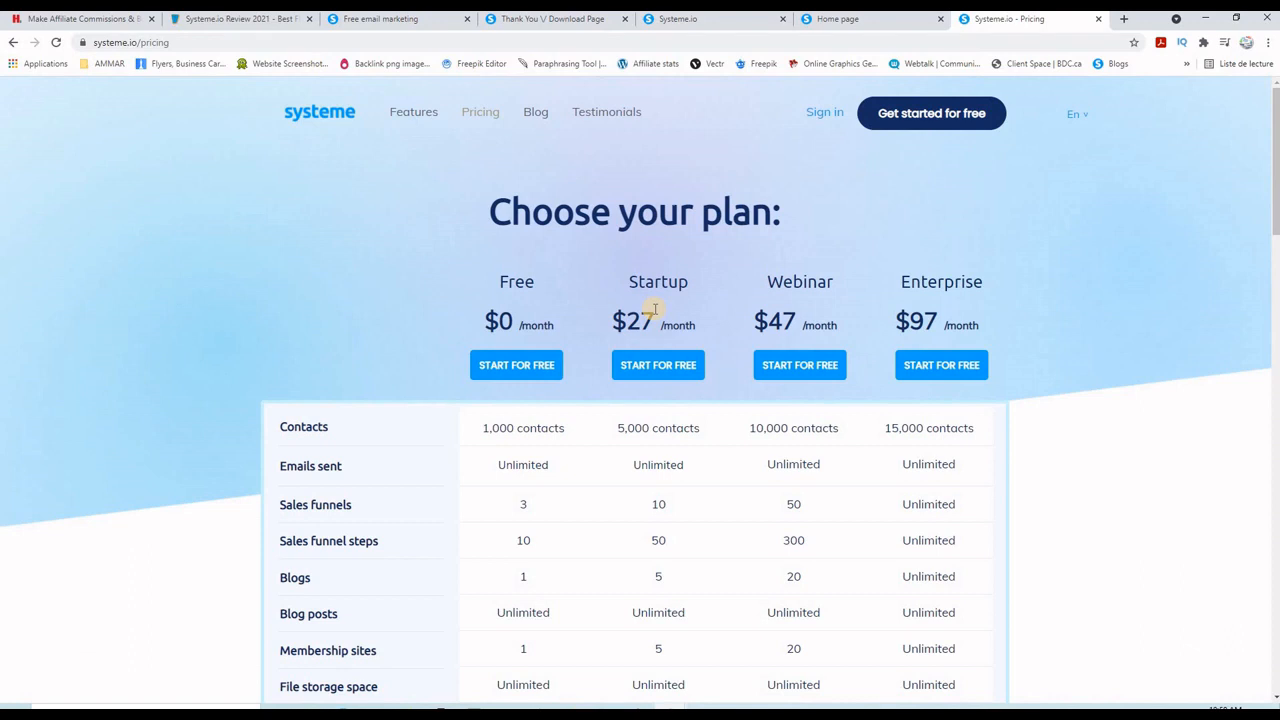